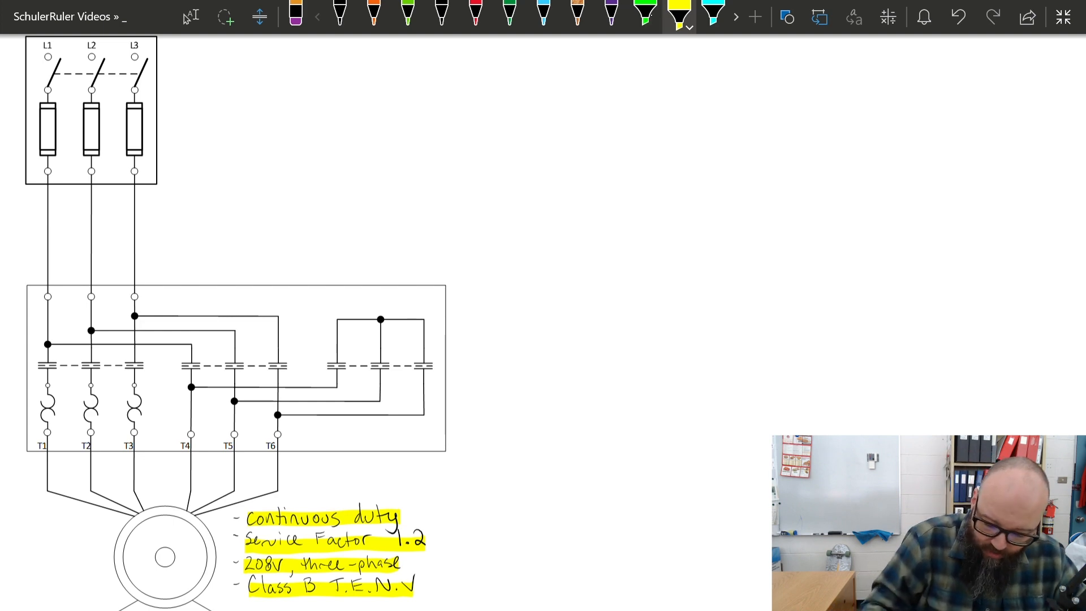
Write 44A in red beside the motor and highlight the disconnect, conductors, overloads and leads
{"action": "left_click", "coordinate": [476, 14]}
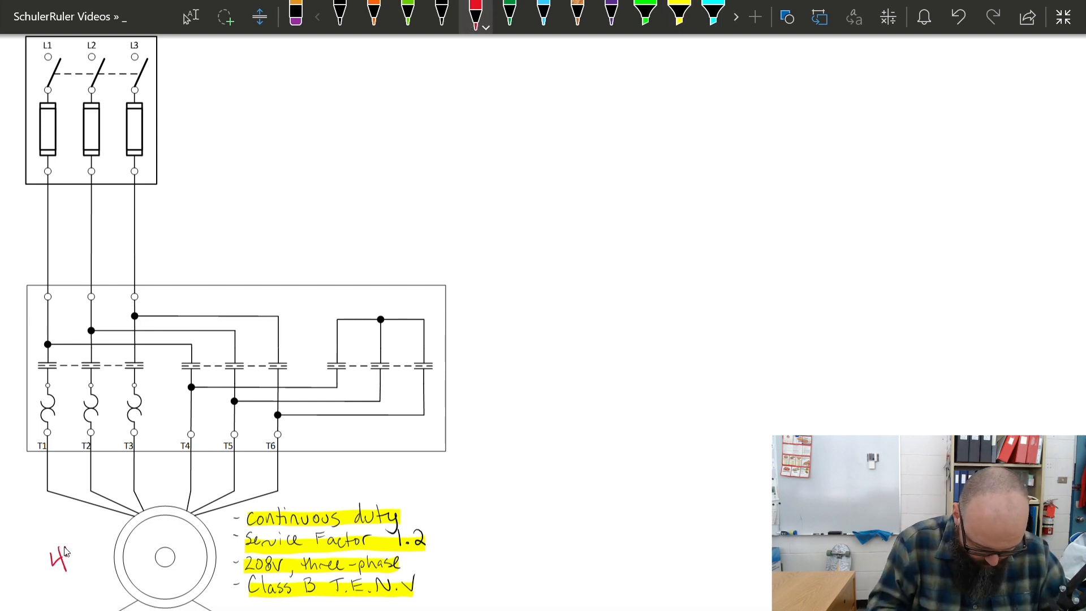
{"action": "type", "text": "44A"}
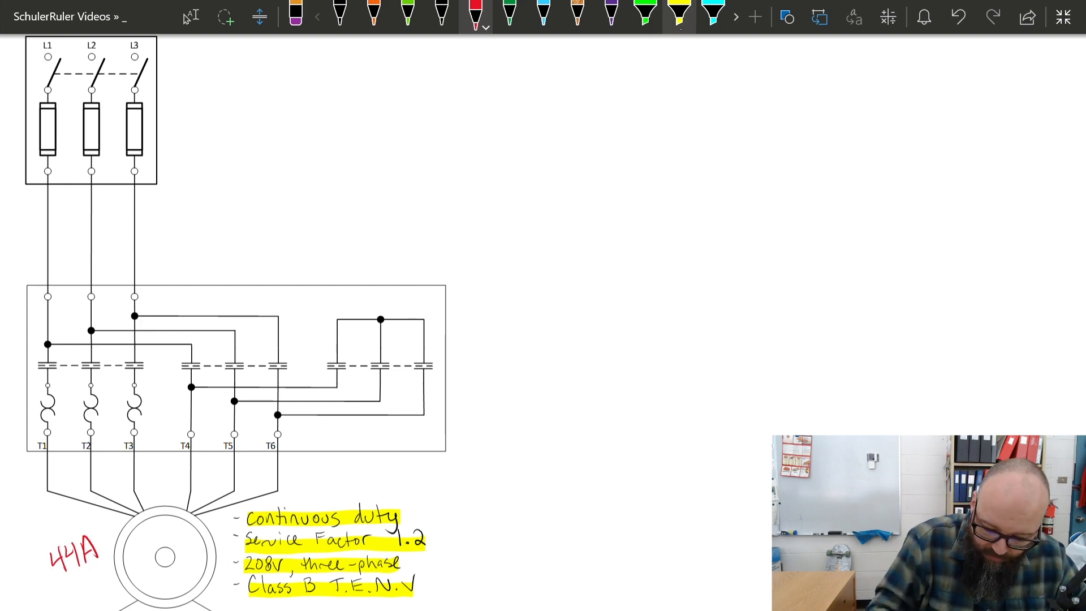
{"action": "left_click_drag", "start_coordinate": [41, 195], "coordinate": [143, 242]}
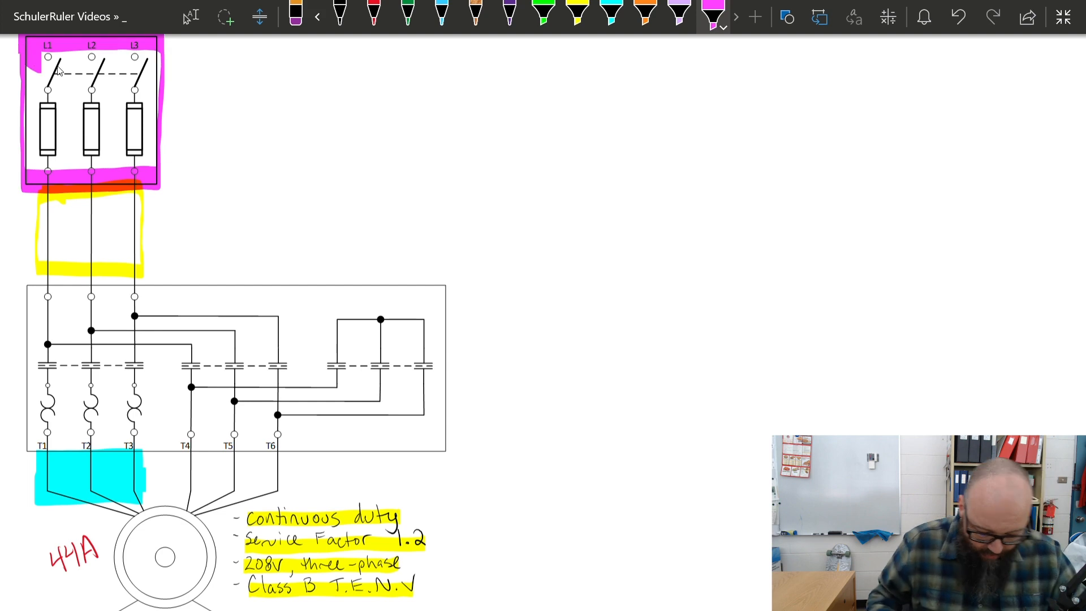
{"action": "left_click", "coordinate": [544, 14]}
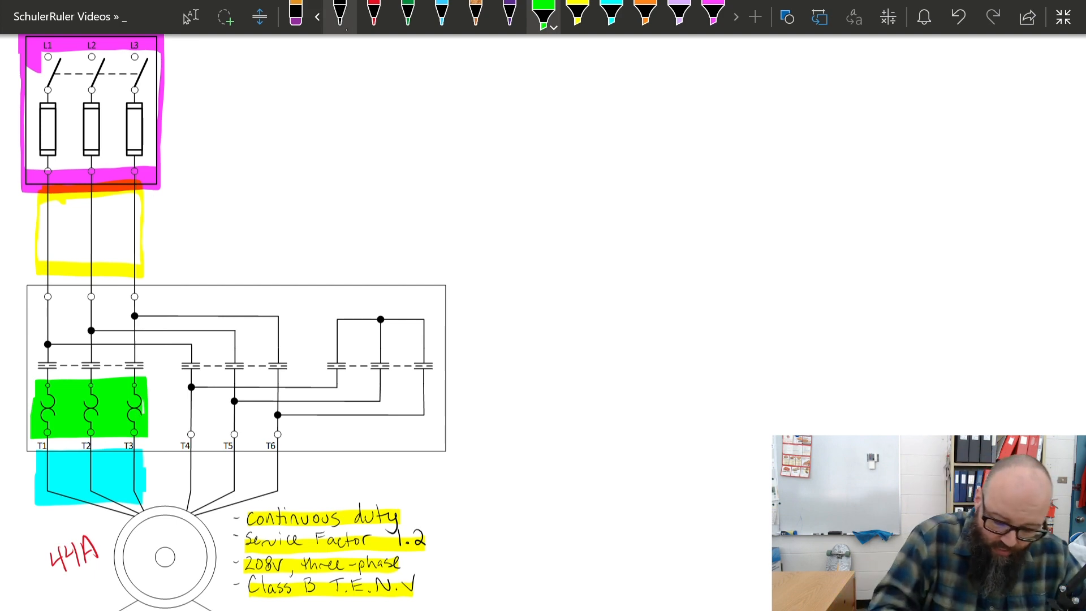
Handwrite the 28-106 1) rule reference and 44A × 1.25 = 55A in black
{"action": "type", "text": "28"}
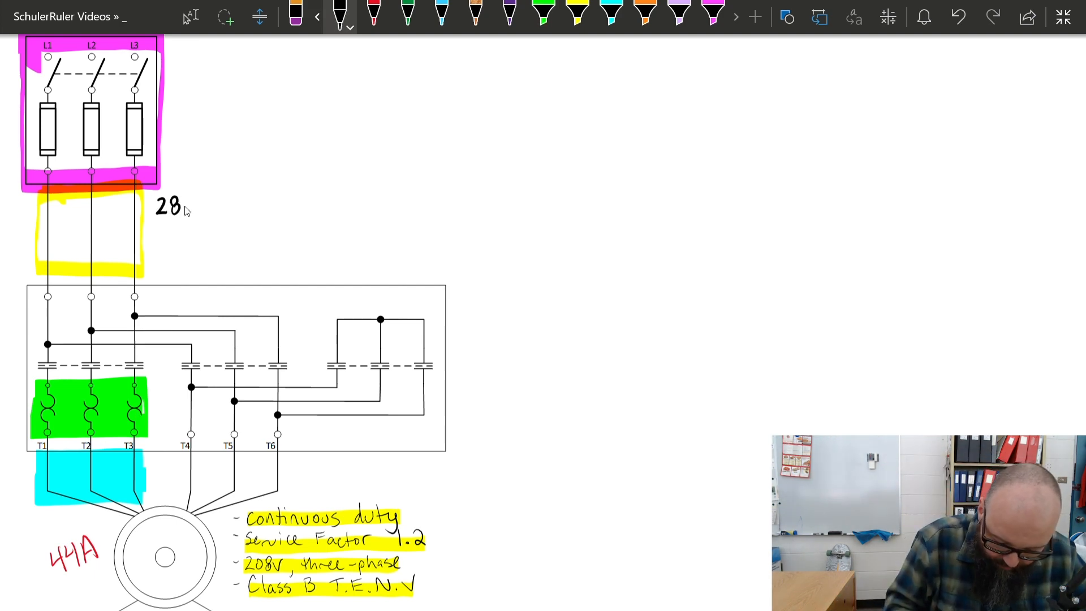
{"action": "type", "text": "-106"}
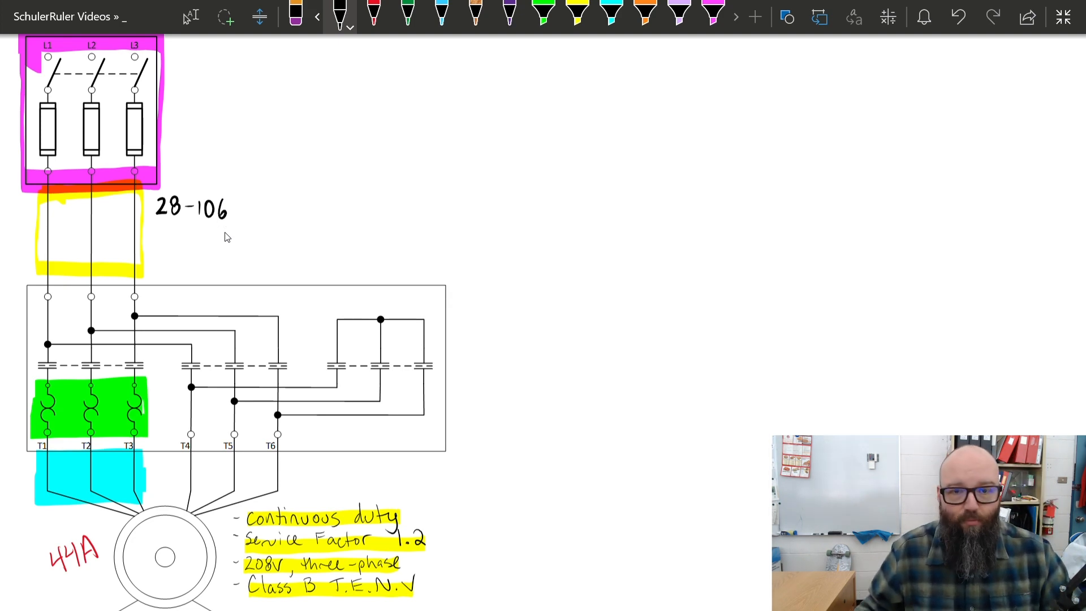
{"action": "mouse_move", "coordinate": [252, 210]}
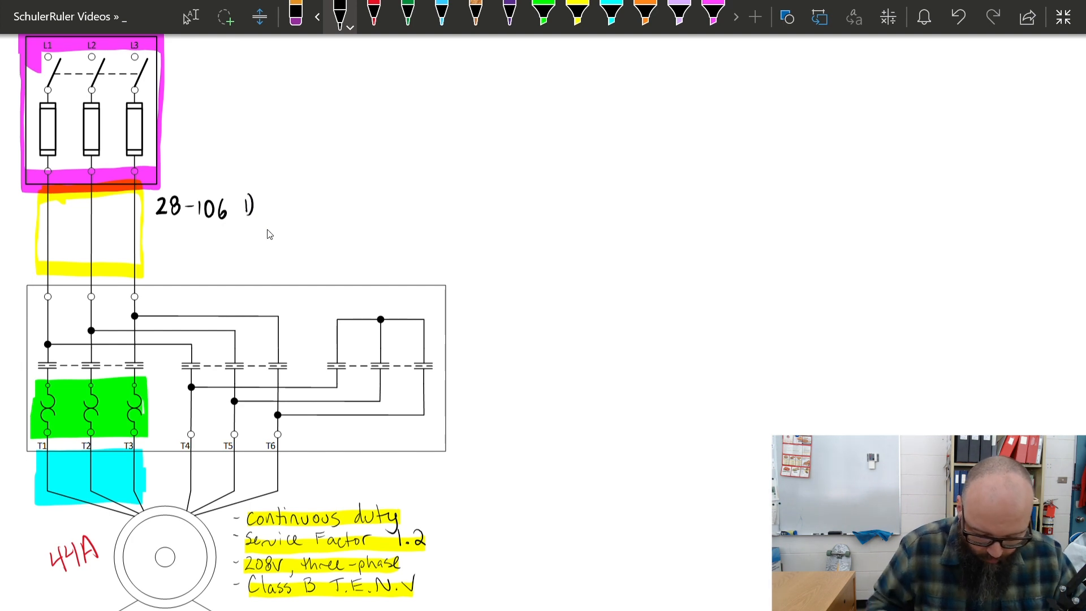
{"action": "mouse_move", "coordinate": [160, 241]}
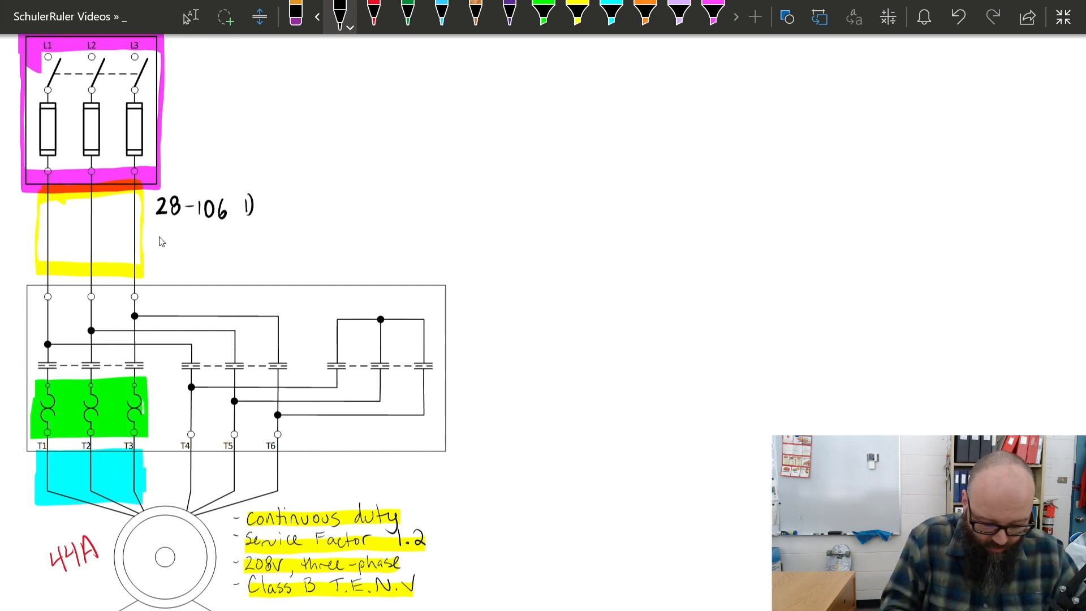
{"action": "type", "text": "44A x 1.25 ="}
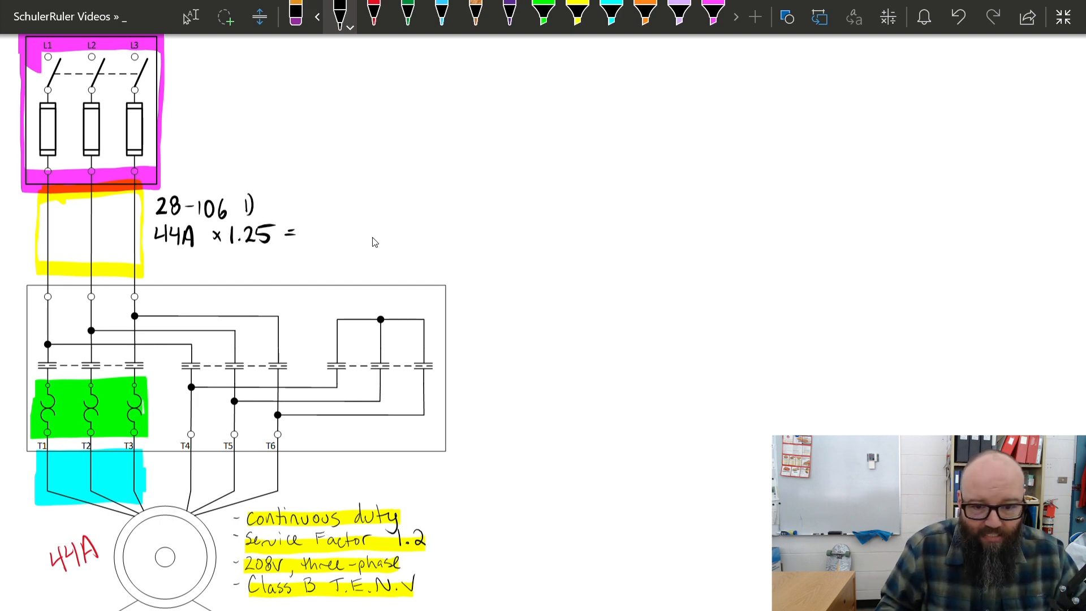
{"action": "left_click", "coordinate": [312, 233]}
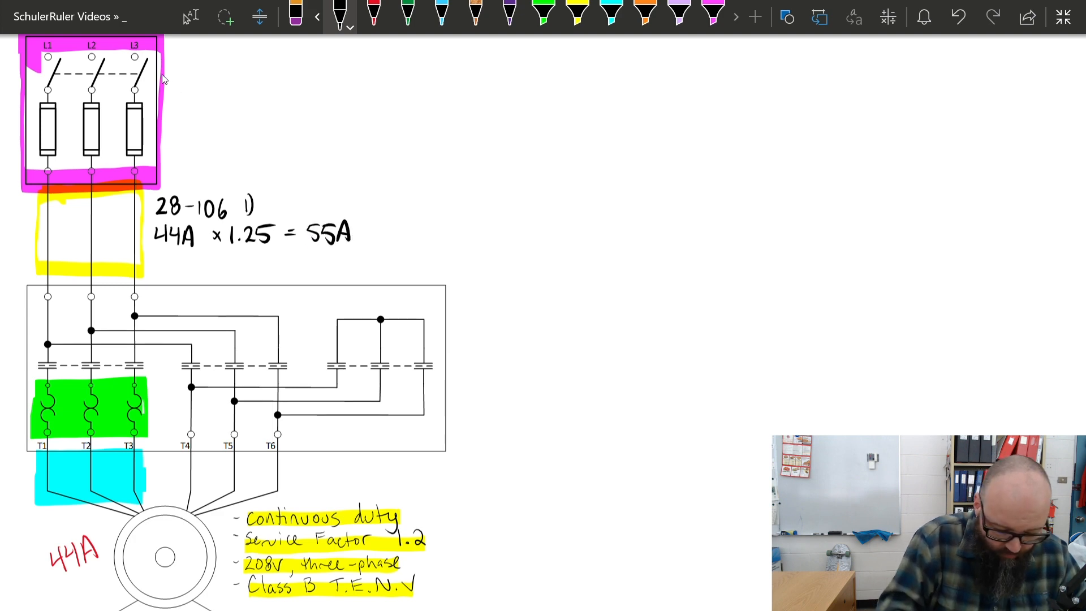
{"action": "mouse_move", "coordinate": [149, 159]}
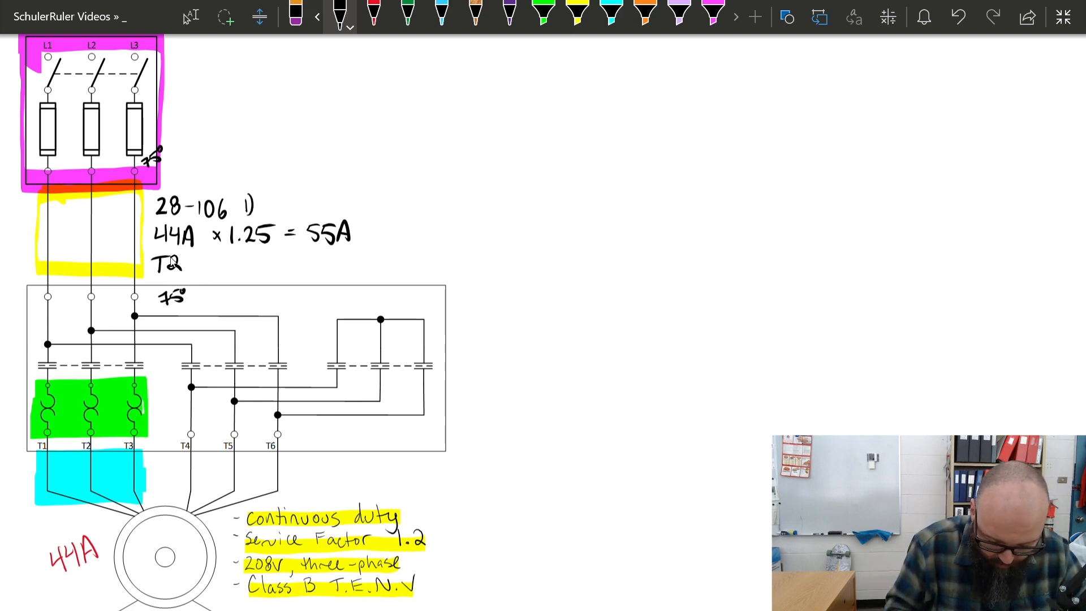
Add T2(75°) = No.6 (65A) and mark 75° at the terminals
{"action": "type", "text": "75°) -"}
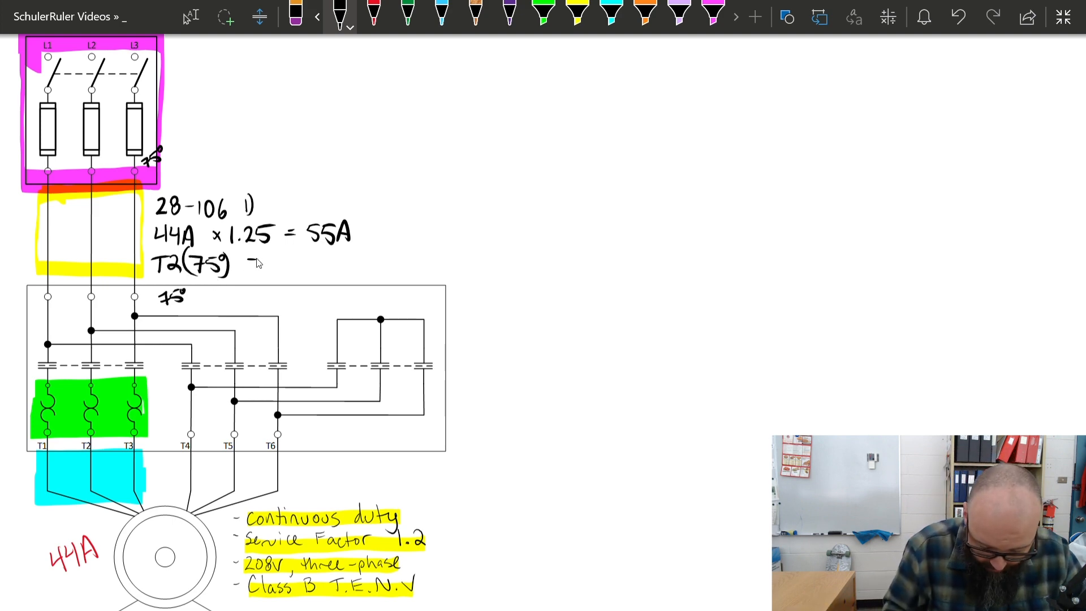
{"action": "type", "text": "= No.6 (65A"}
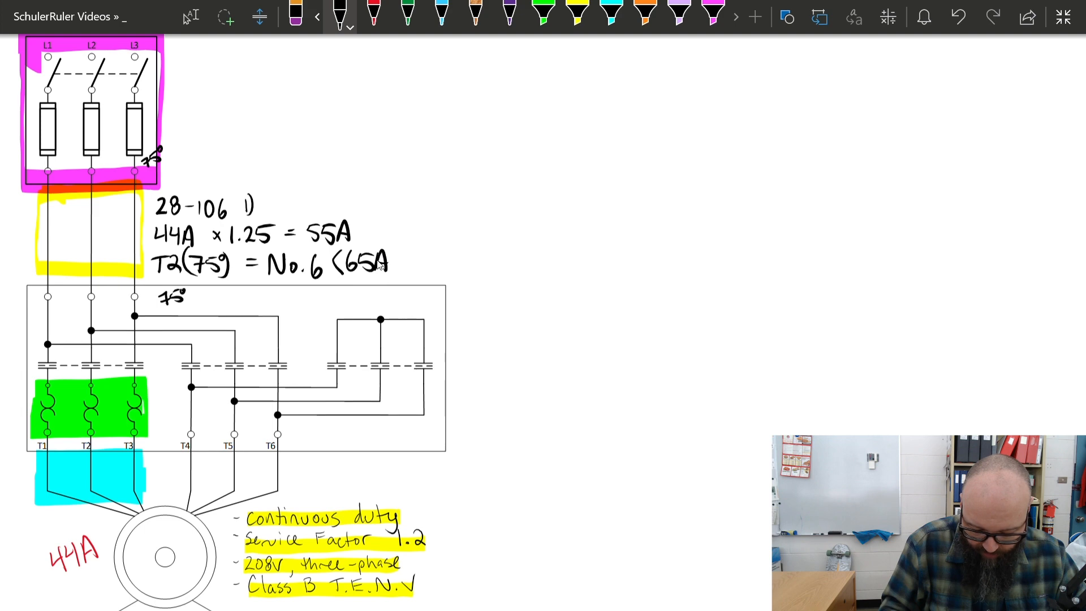
{"action": "left_click", "coordinate": [399, 267]}
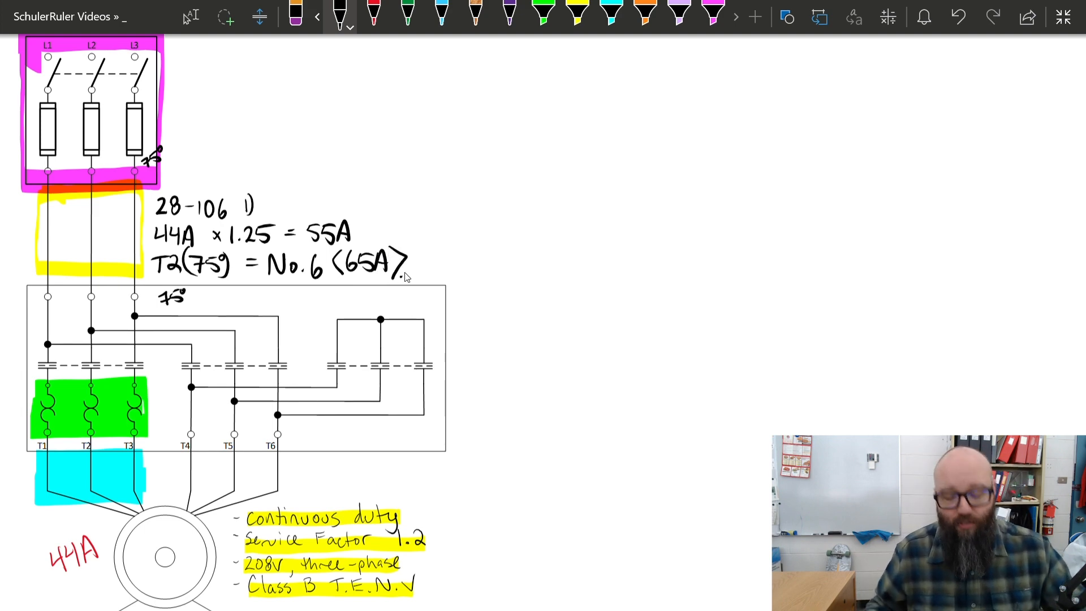
{"action": "left_click", "coordinate": [443, 15]}
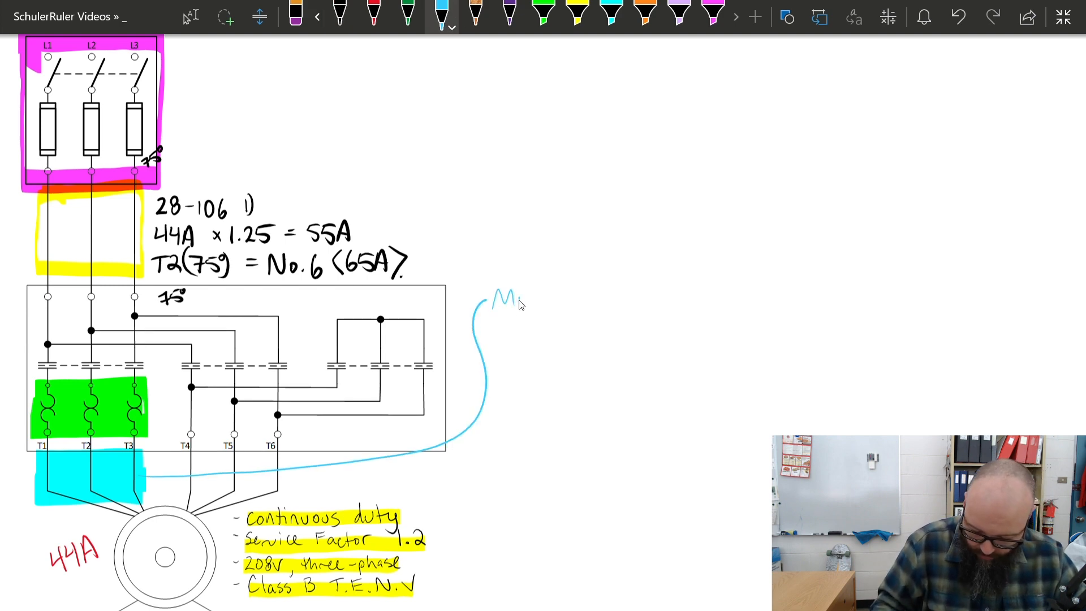
Write the blue Motor Supply Conductors heading with 44A × 1.25 = 55A, T2
{"action": "type", "text": "Motor Supply"}
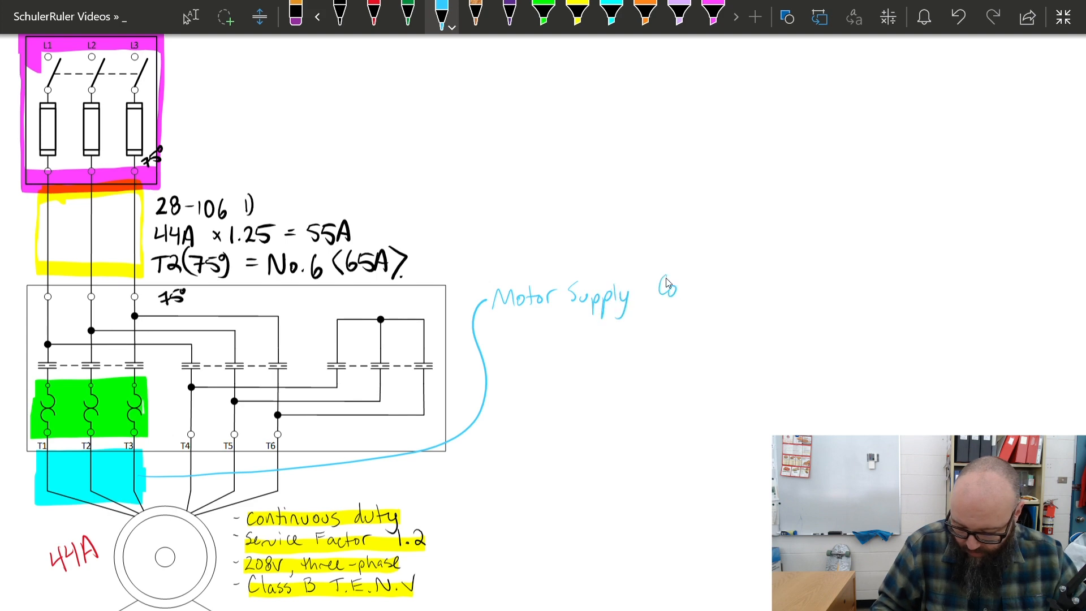
{"action": "type", "text": "Conductors"}
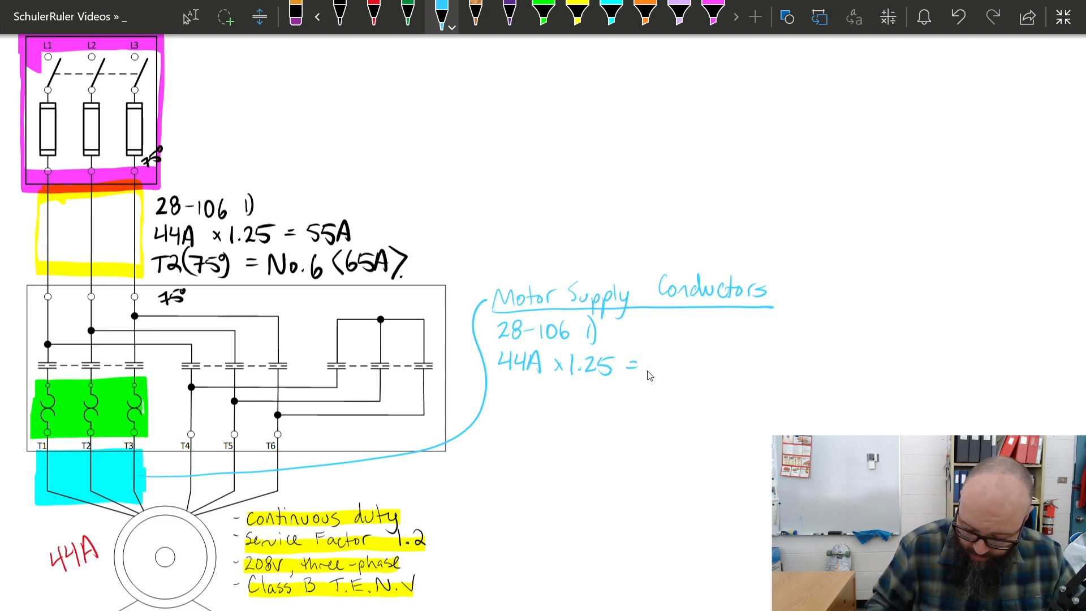
{"action": "type", "text": "55A"}
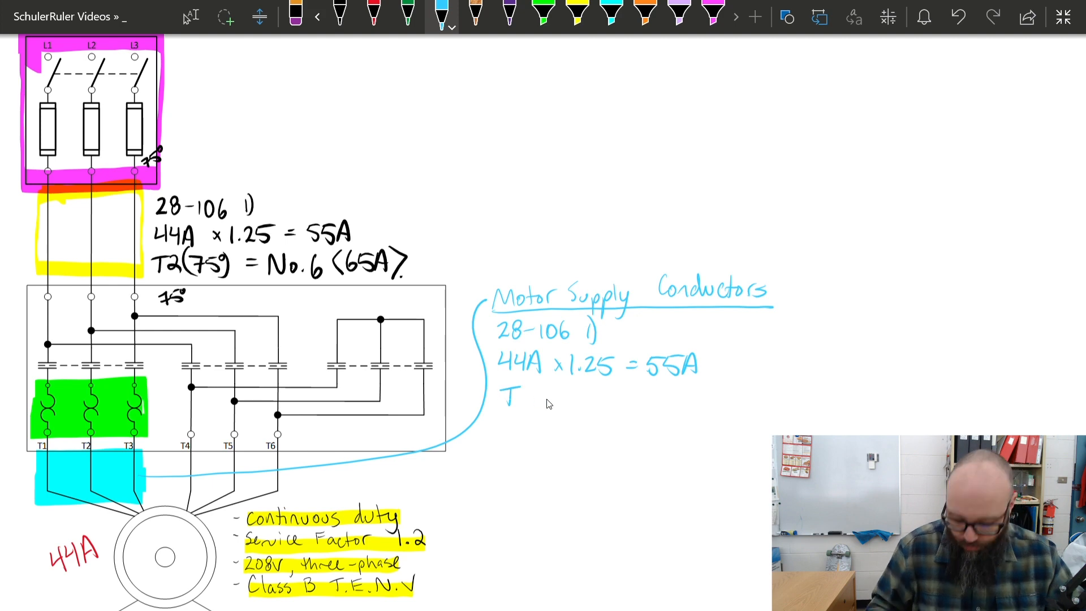
{"action": "type", "text": "2(75°"}
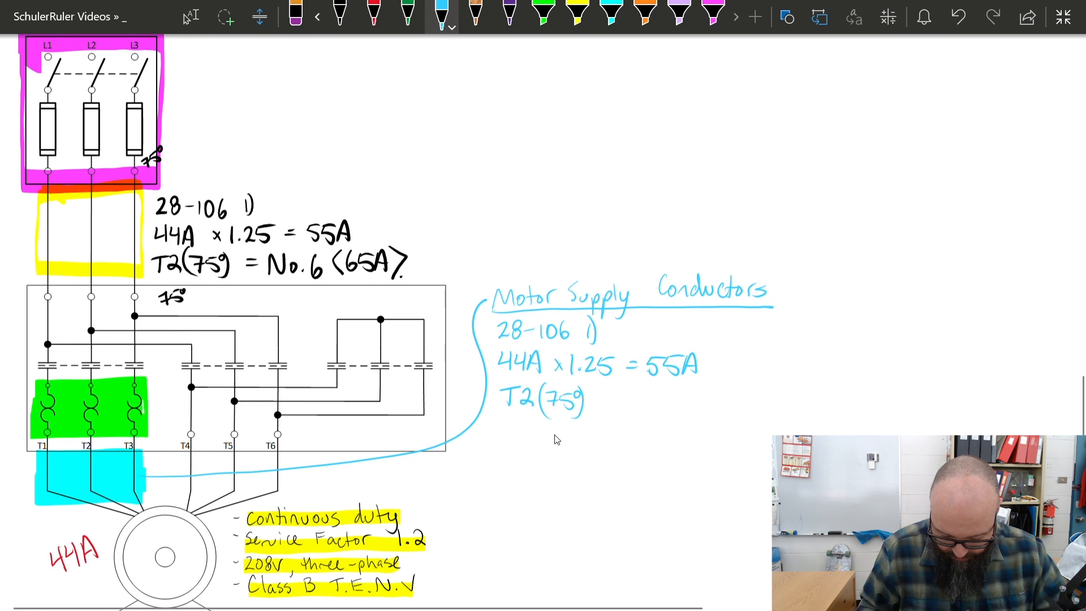
Note rule 28-104 and the resulting No.6 (65A) conductor size
{"action": "type", "text": "28-104"}
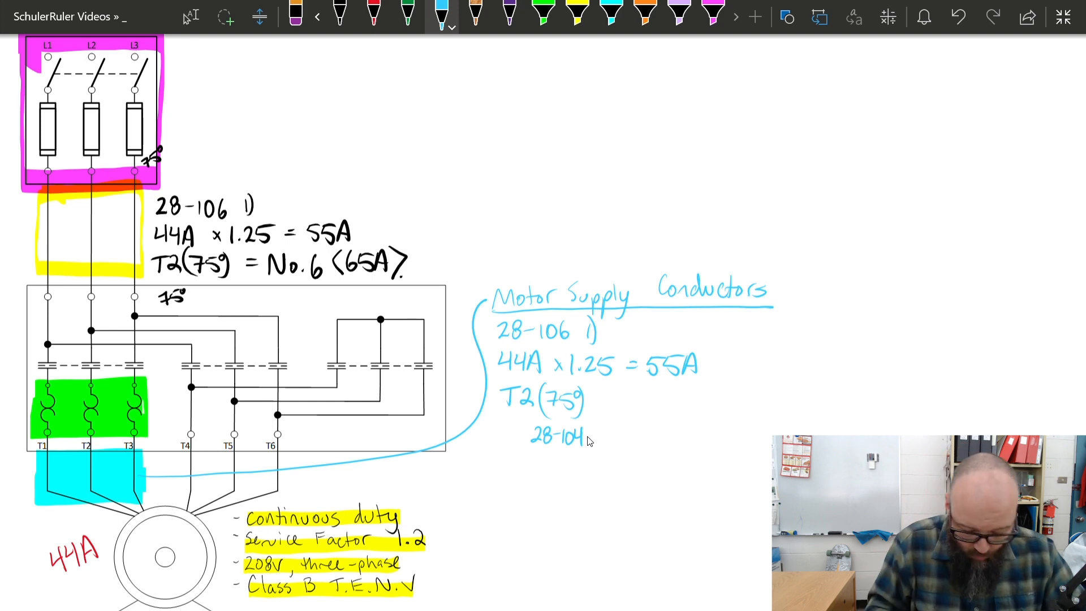
{"action": "mouse_move", "coordinate": [202, 284]}
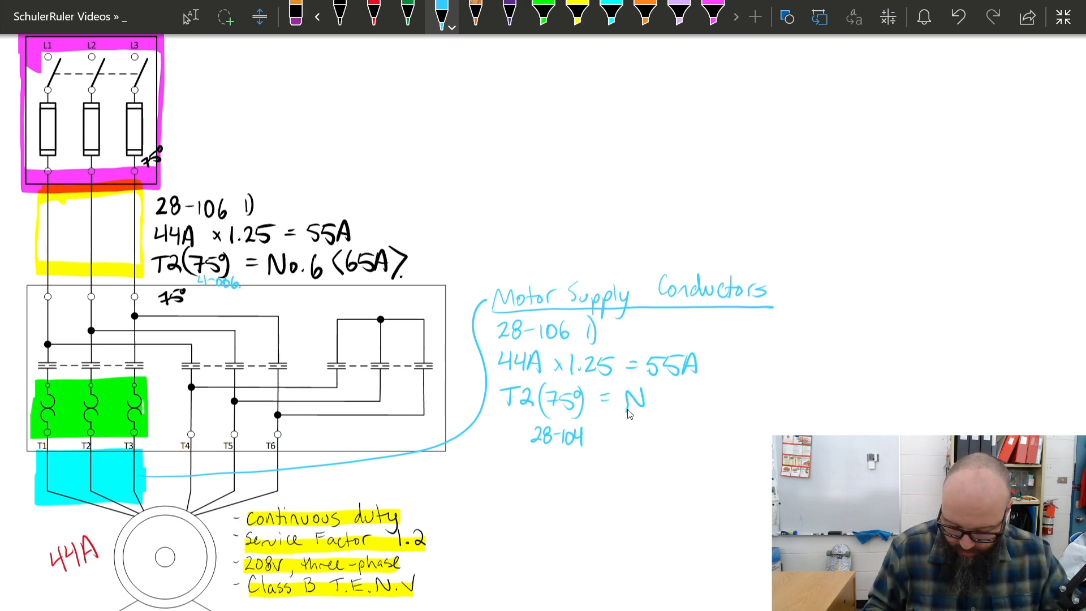
{"action": "type", "text": "No.6 6"}
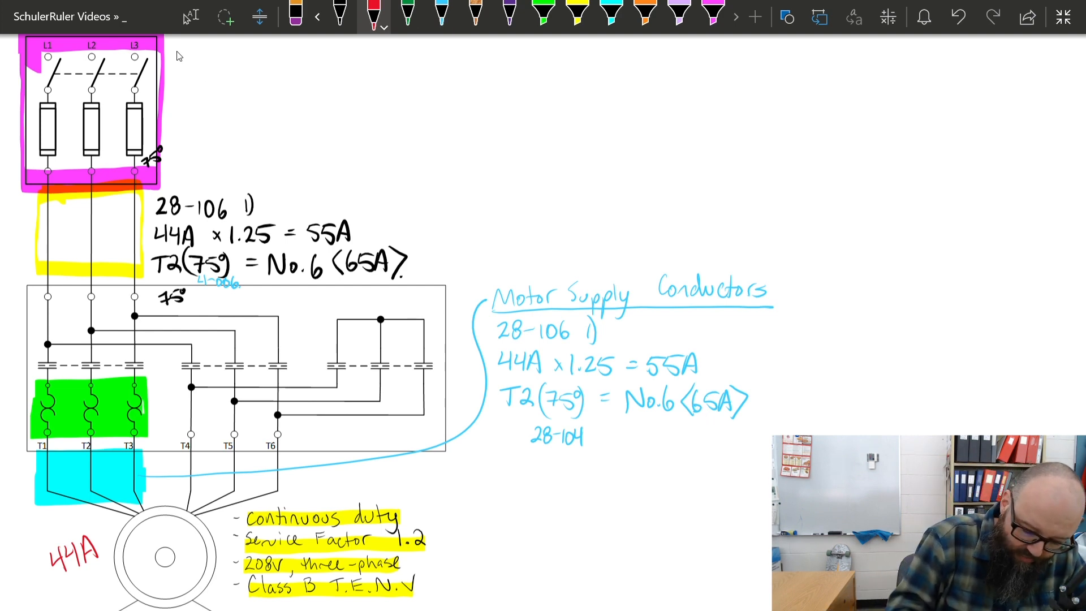
Write the red O/C = 28-200 → T29 reference with the 175% multiplier
{"action": "type", "text": "OlC"}
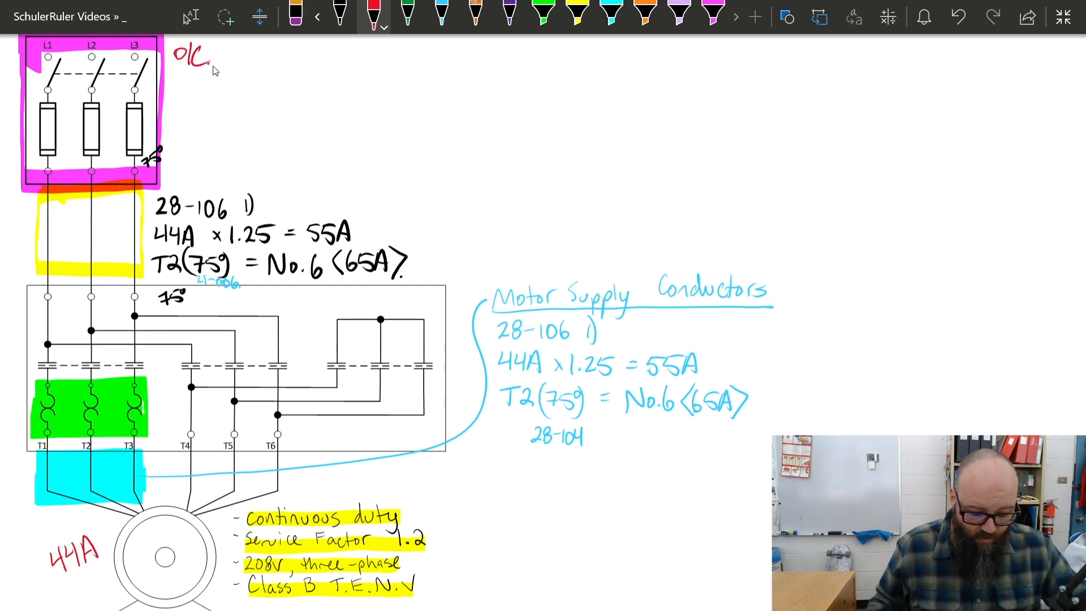
{"action": "left_click_drag", "start_coordinate": [228, 59], "coordinate": [249, 61]}
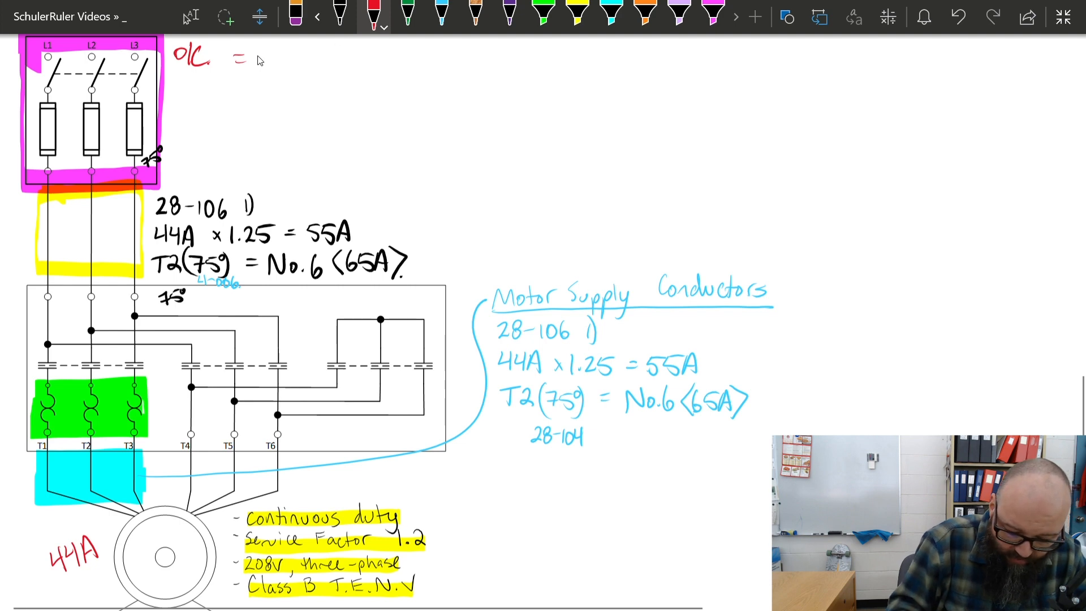
{"action": "type", "text": "28-3"}
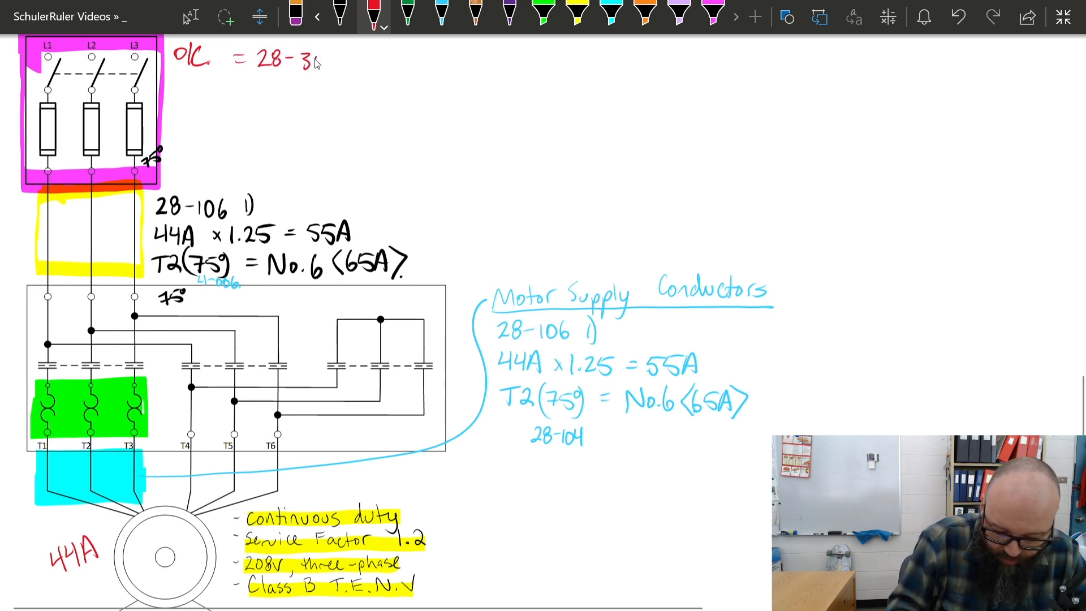
{"action": "type", "text": "00 3)"}
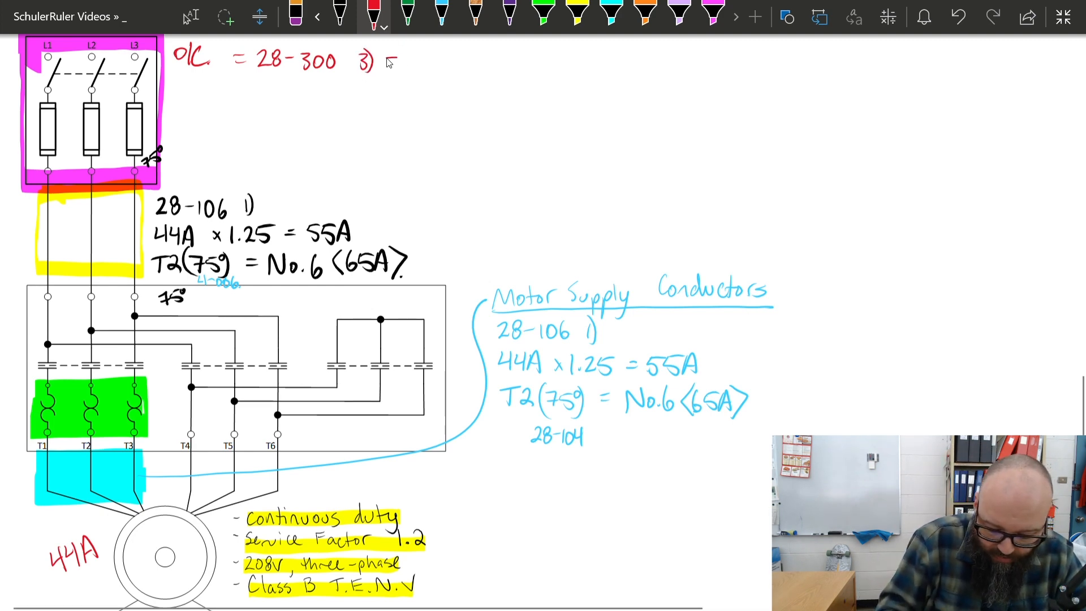
{"action": "type", "text": "→T29 ="}
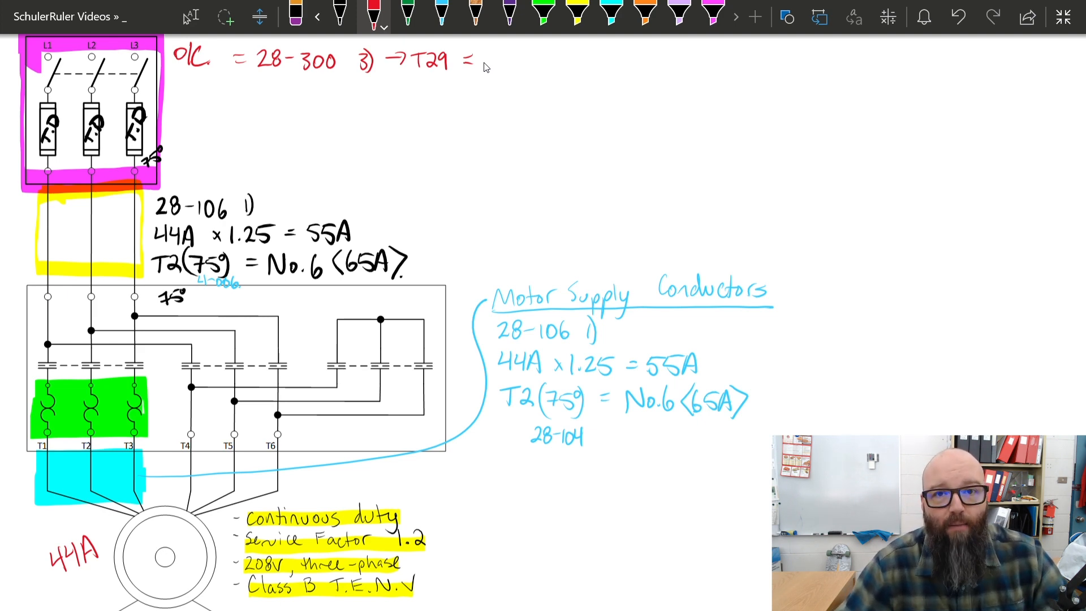
{"action": "mouse_move", "coordinate": [514, 65]}
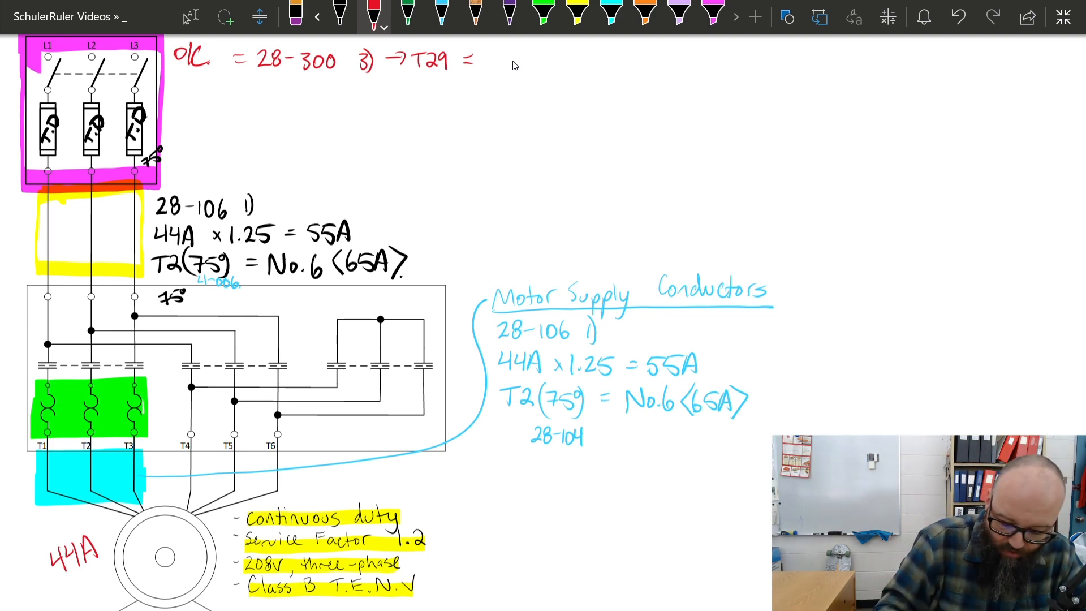
{"action": "type", "text": "175°"}
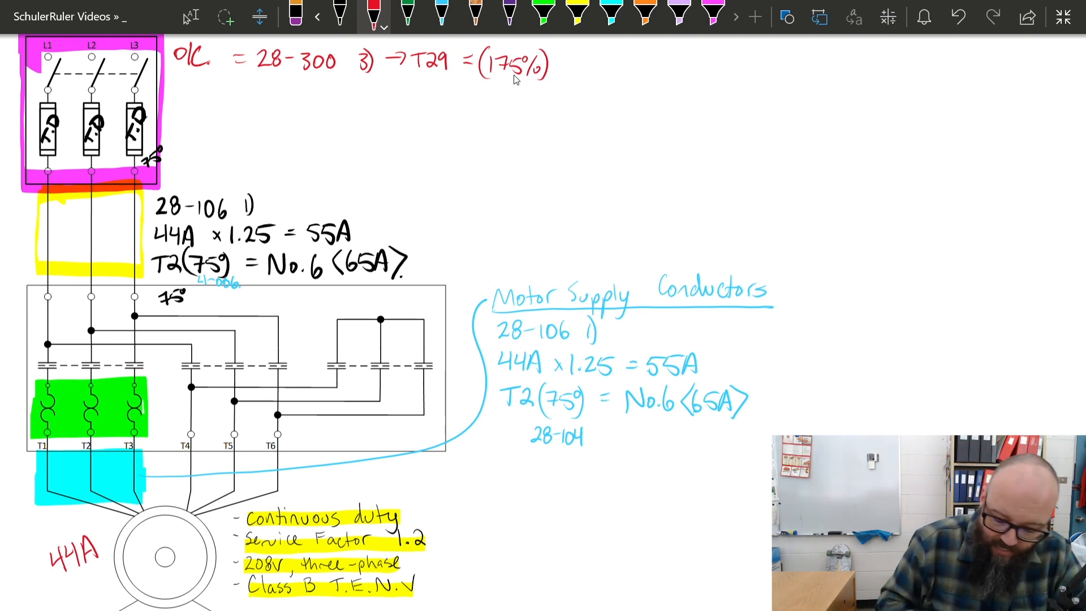
{"action": "mouse_move", "coordinate": [233, 107]}
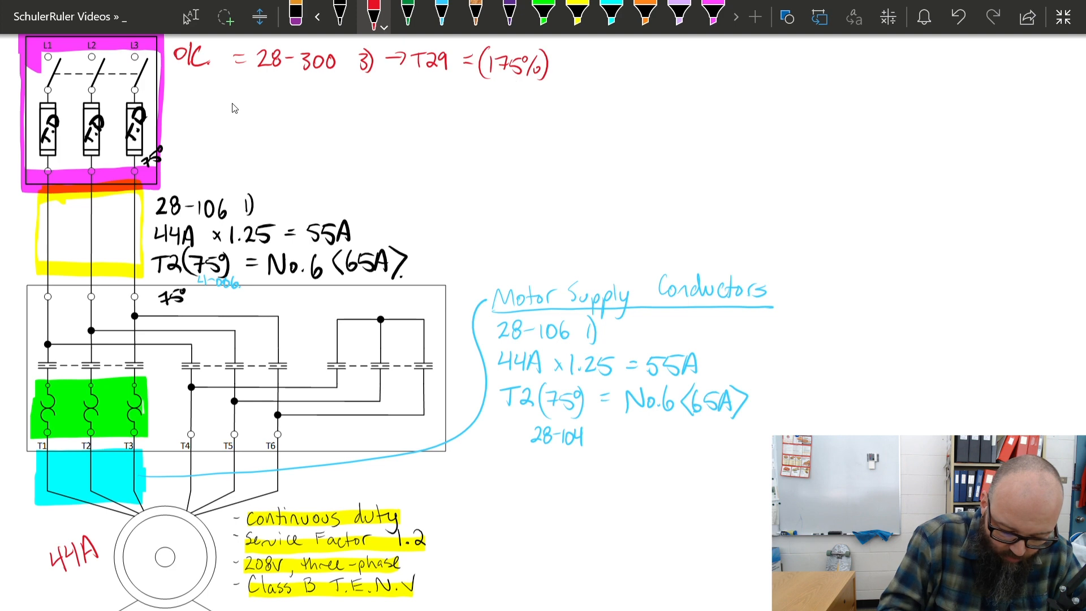
Ink 44A × 1.75 = 77A and T13 ↓ = 70A fuse beside the disconnect
{"action": "type", "text": "44A"}
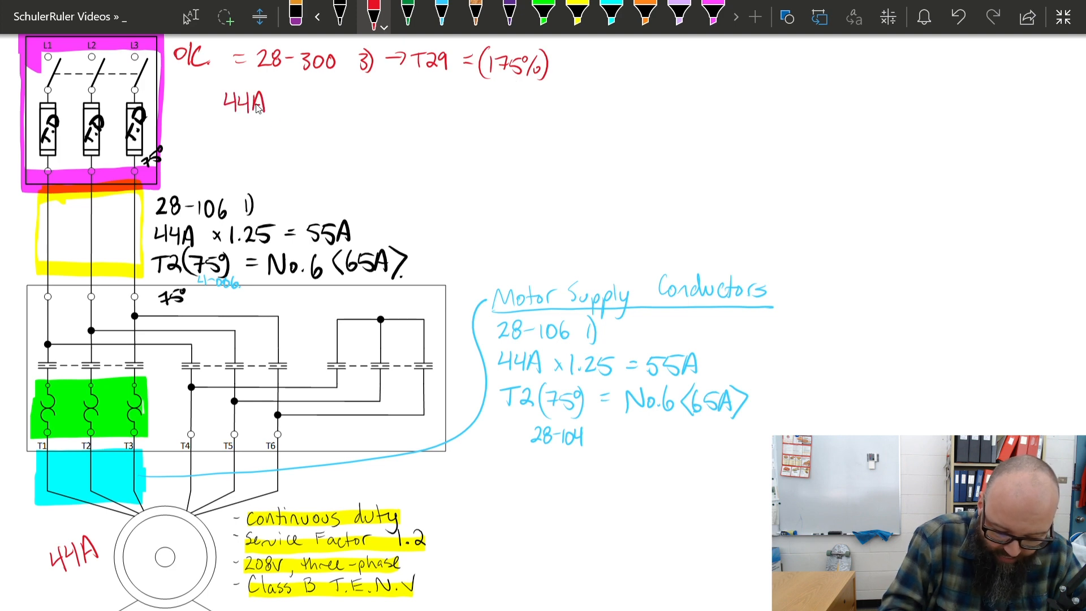
{"action": "mouse_move", "coordinate": [294, 102]}
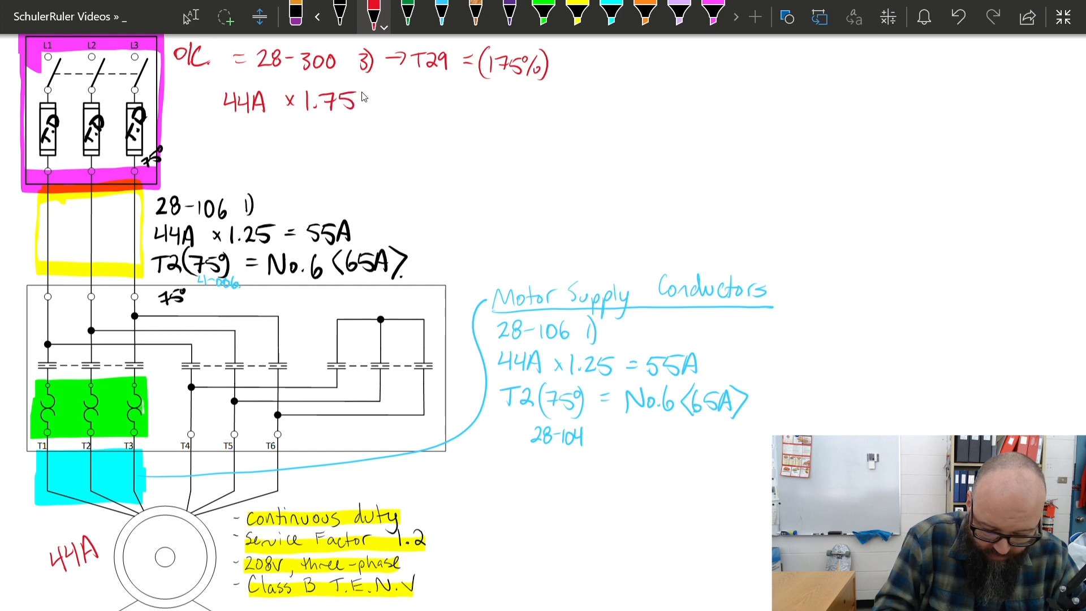
{"action": "type", "text": "="}
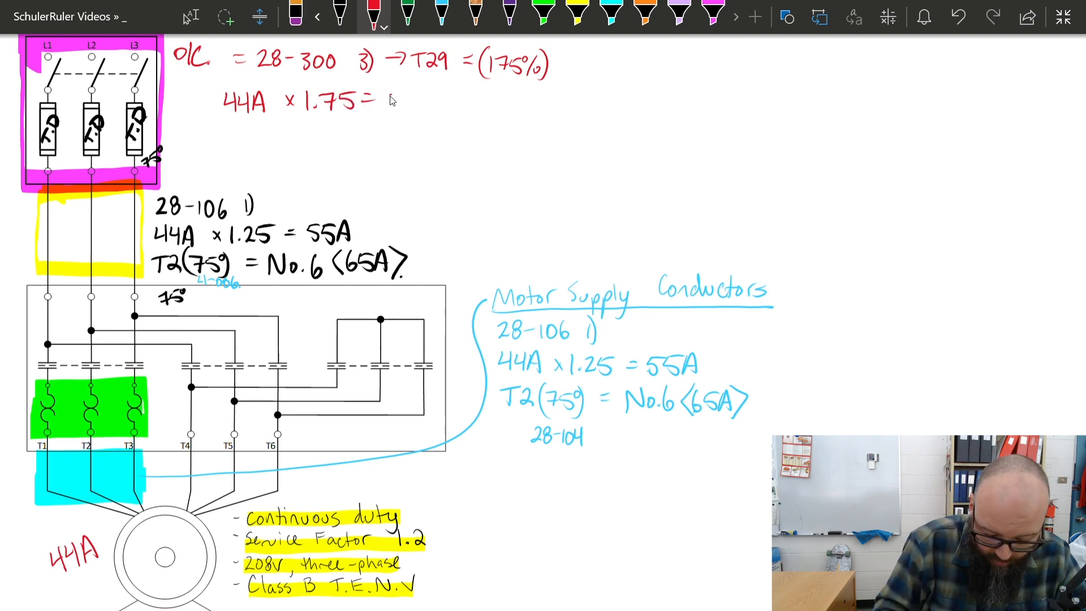
{"action": "type", "text": "77A"}
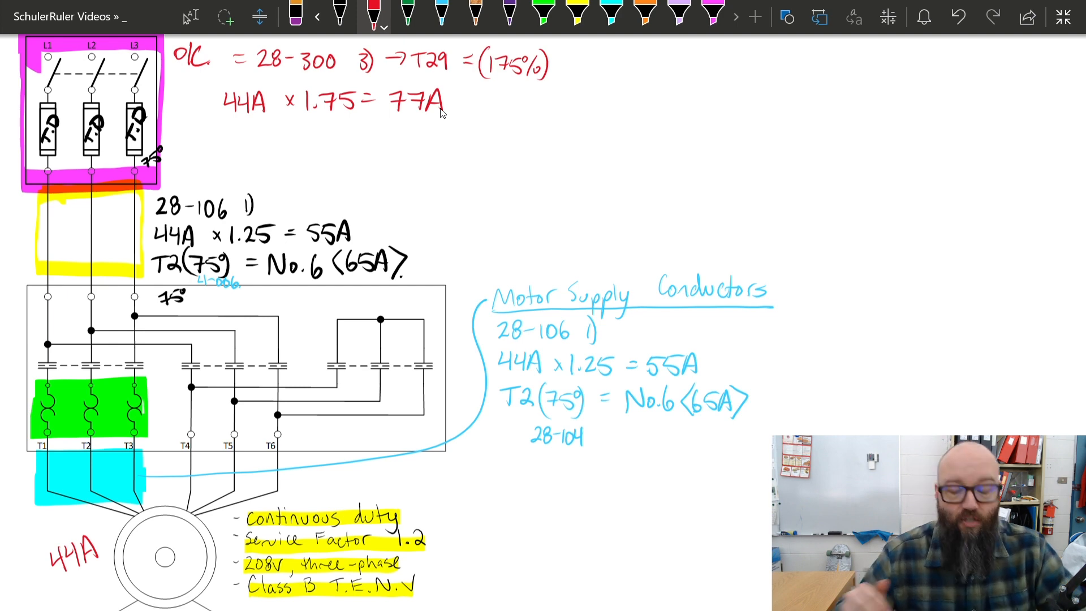
{"action": "type", "text": "T13 ↓ = 70A"}
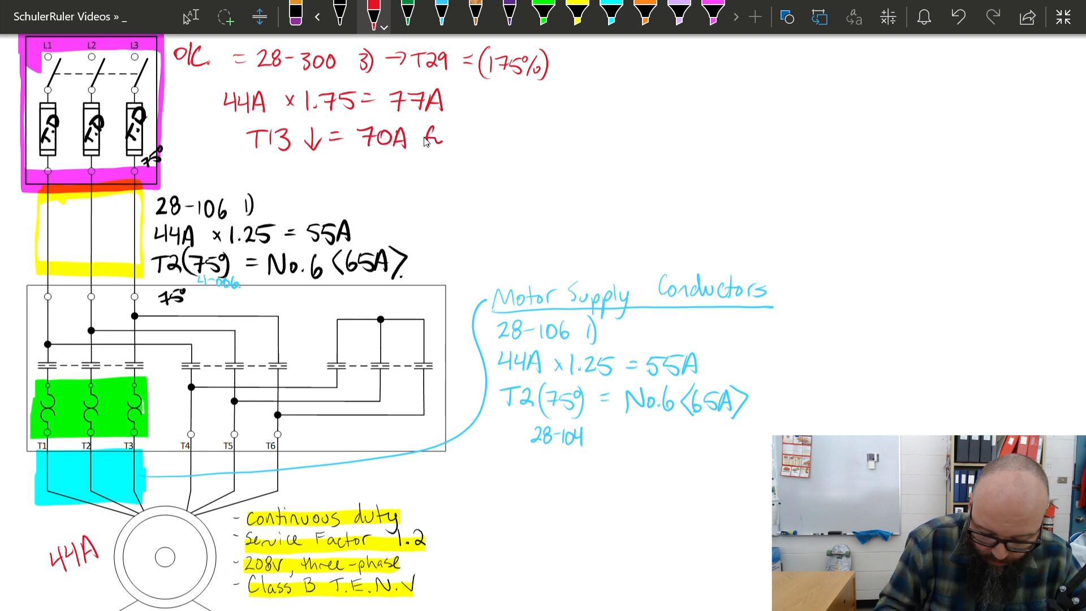
{"action": "type", "text": "fuse."}
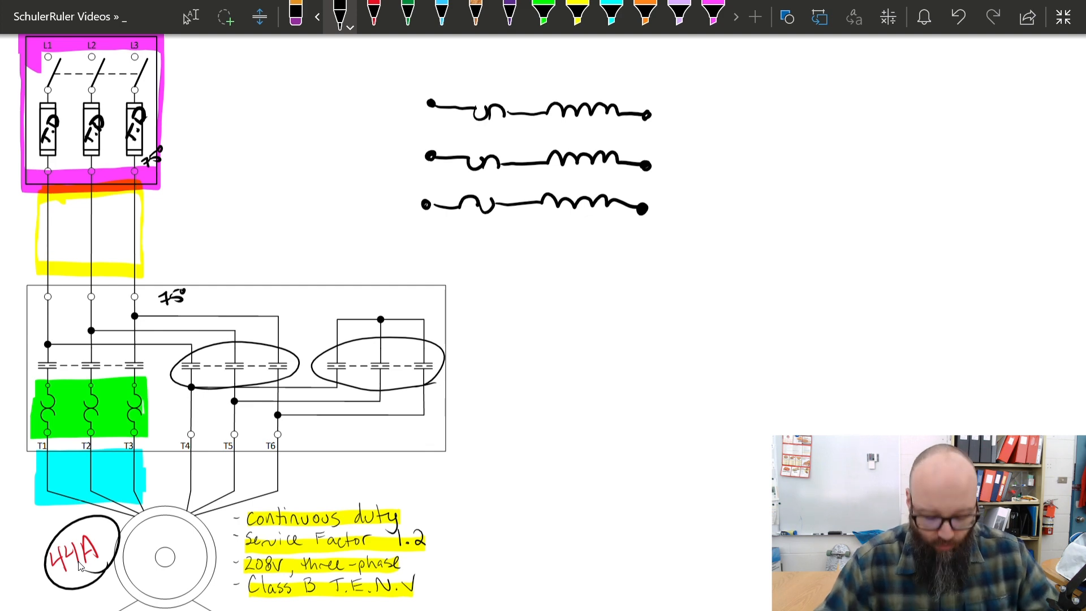
{"action": "mouse_move", "coordinate": [415, 91]}
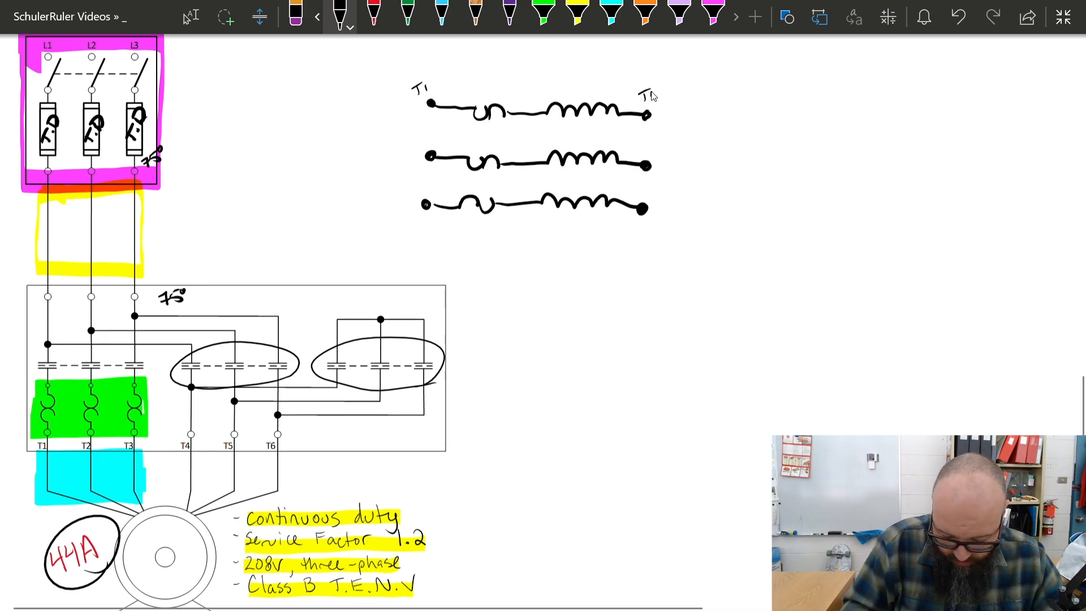
Label the winding ends T1–T4, T2–T5 and T3–T6 on the three coil sketches
{"action": "type", "text": "T2"}
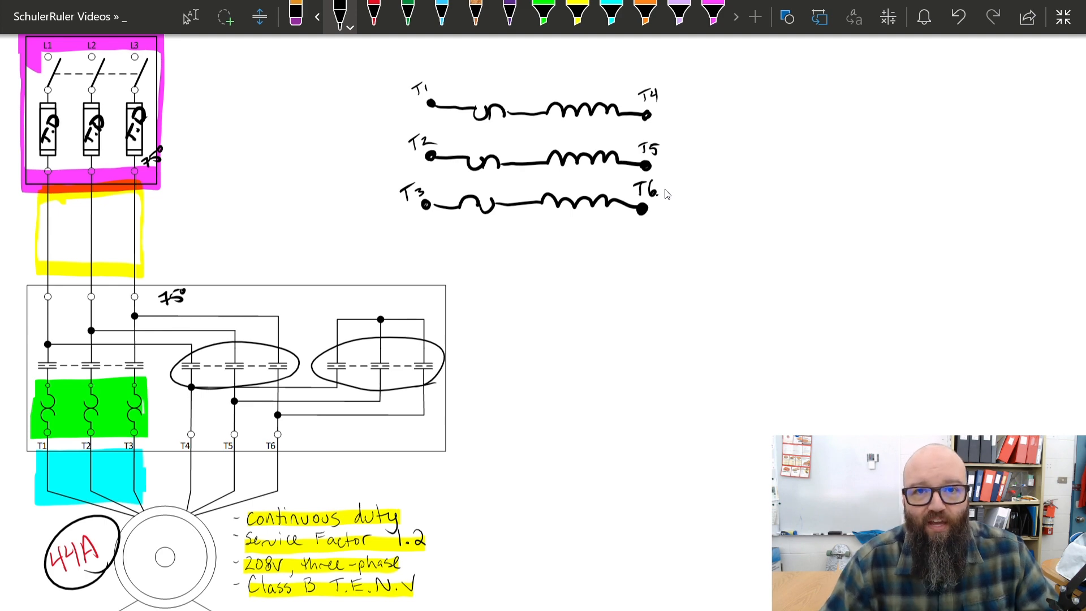
{"action": "mouse_move", "coordinate": [576, 412]}
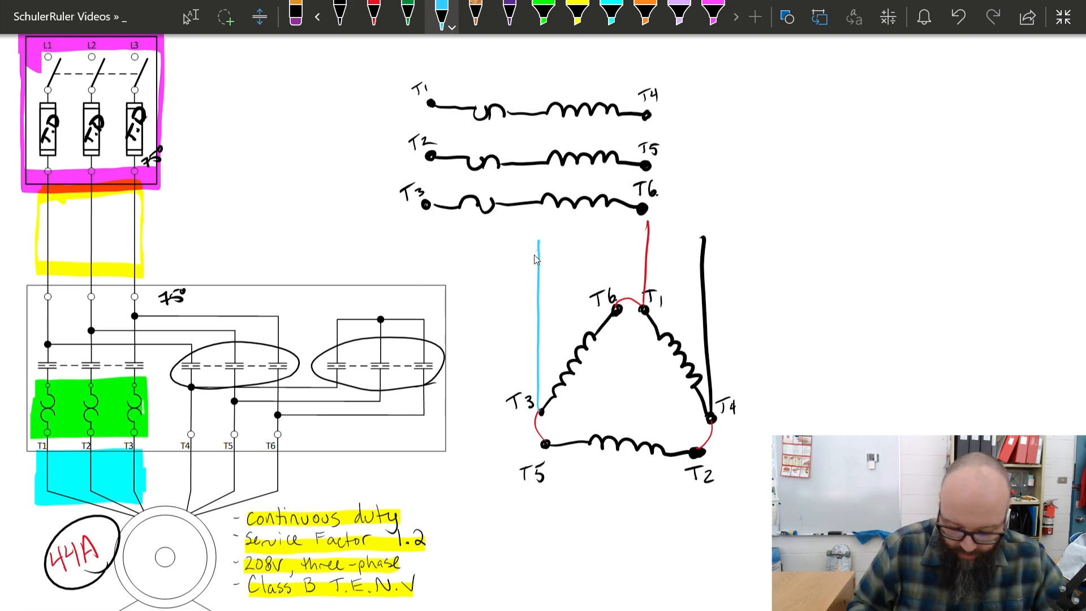
{"action": "mouse_move", "coordinate": [372, 23]}
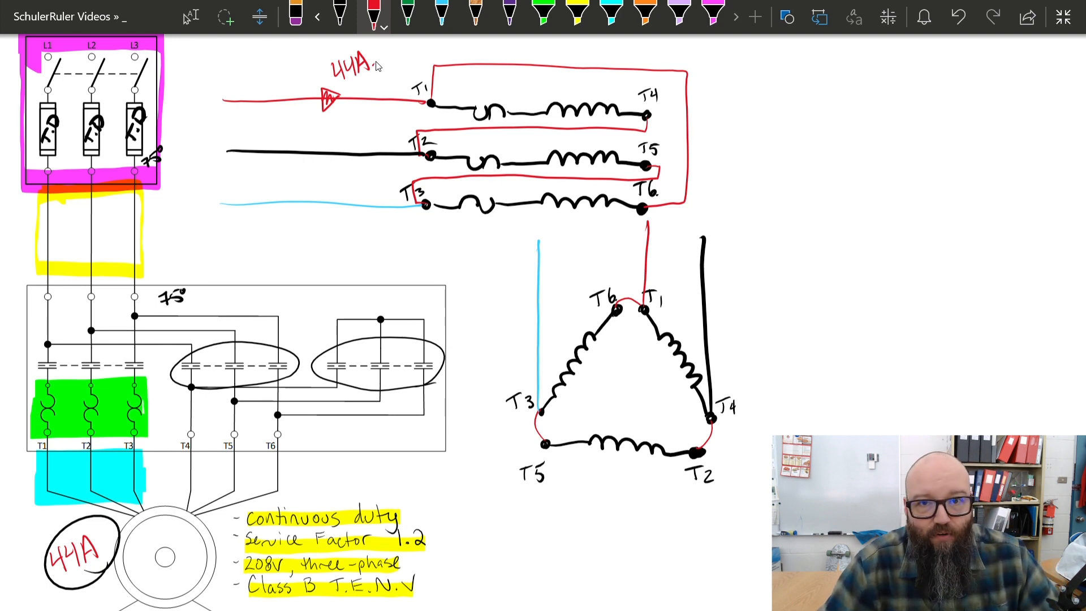
{"action": "mouse_move", "coordinate": [464, 103]}
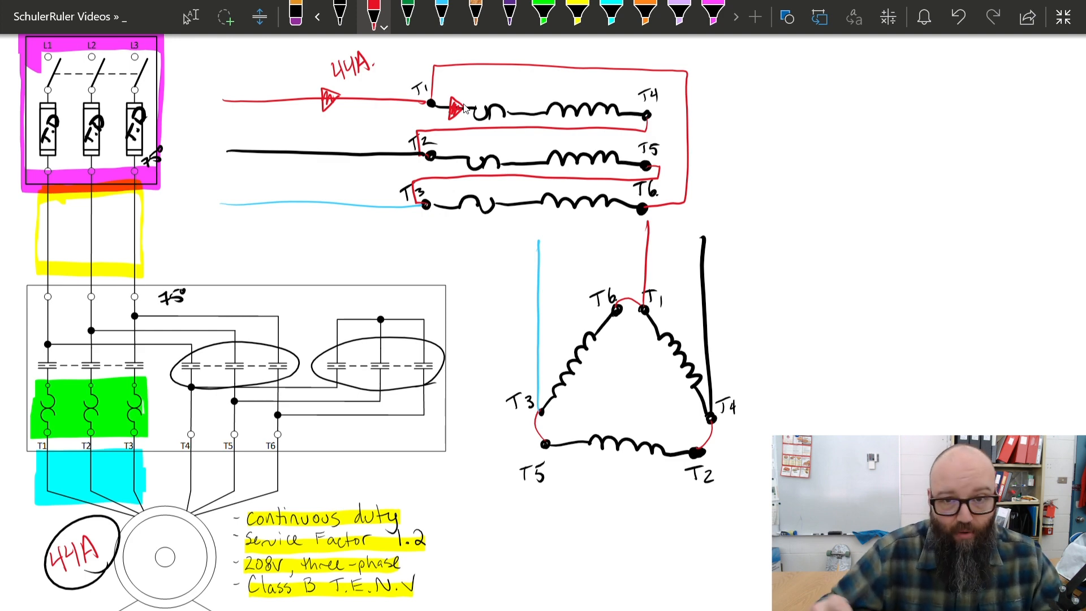
{"action": "mouse_move", "coordinate": [465, 87]}
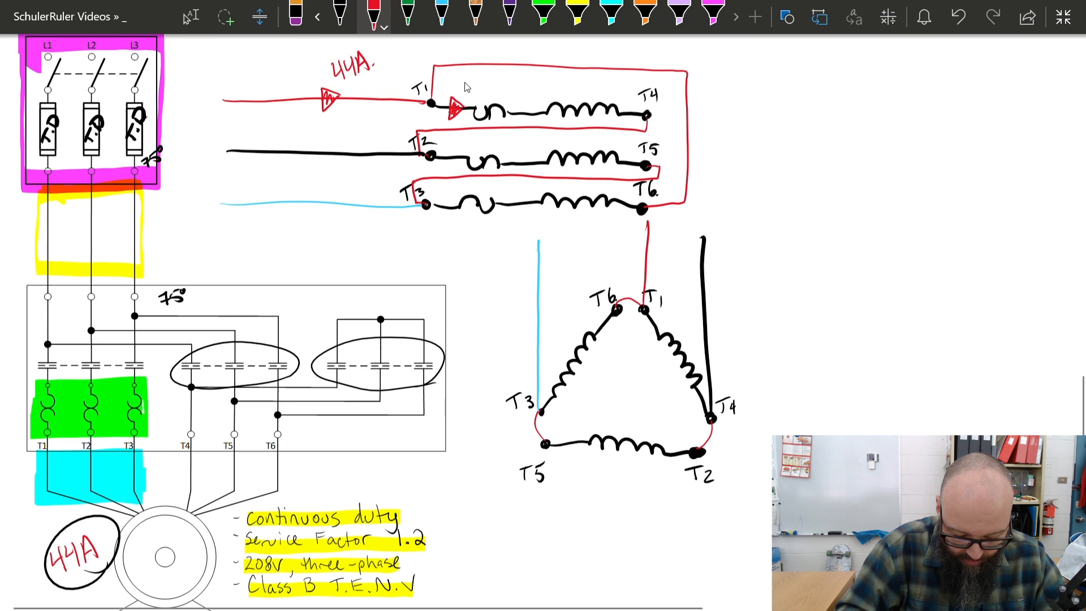
Mark 44A line current and 44A @ 57.7% on the delta-wired windings
{"action": "type", "text": "44A @ 57.7%."}
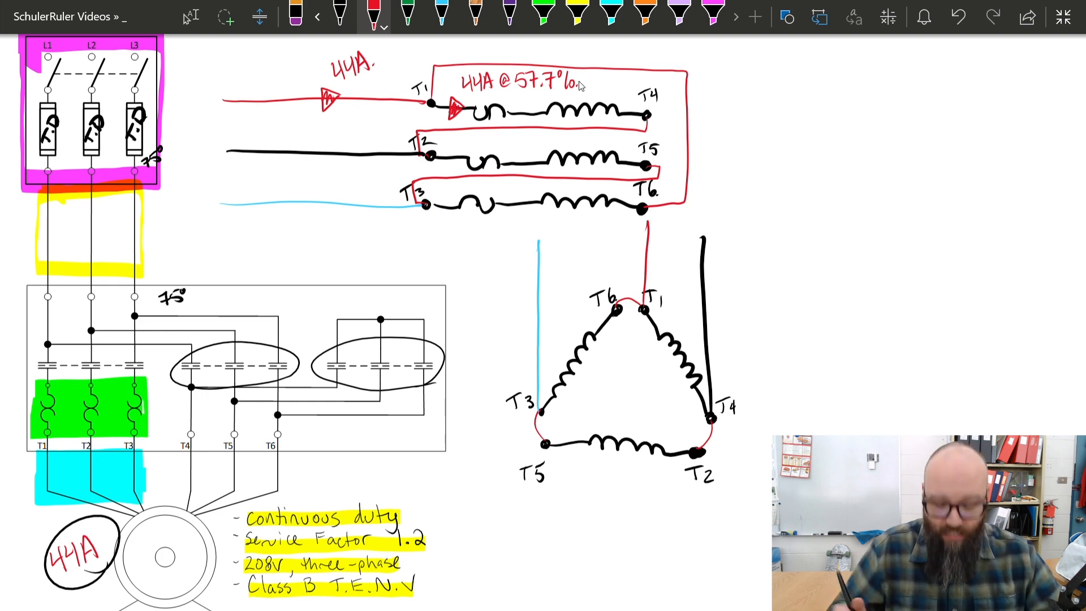
{"action": "mouse_move", "coordinate": [757, 220]}
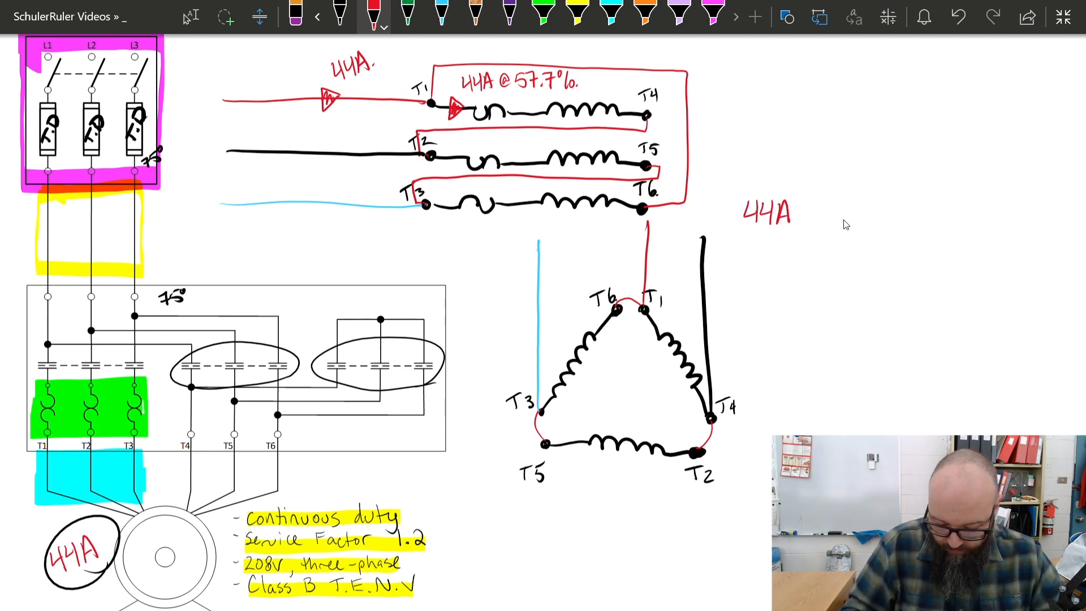
Ink 44A × .577 (or ÷ √3, or ÷ 1.732) = 25.388A phase current in red
{"action": "type", "text": "x .5"}
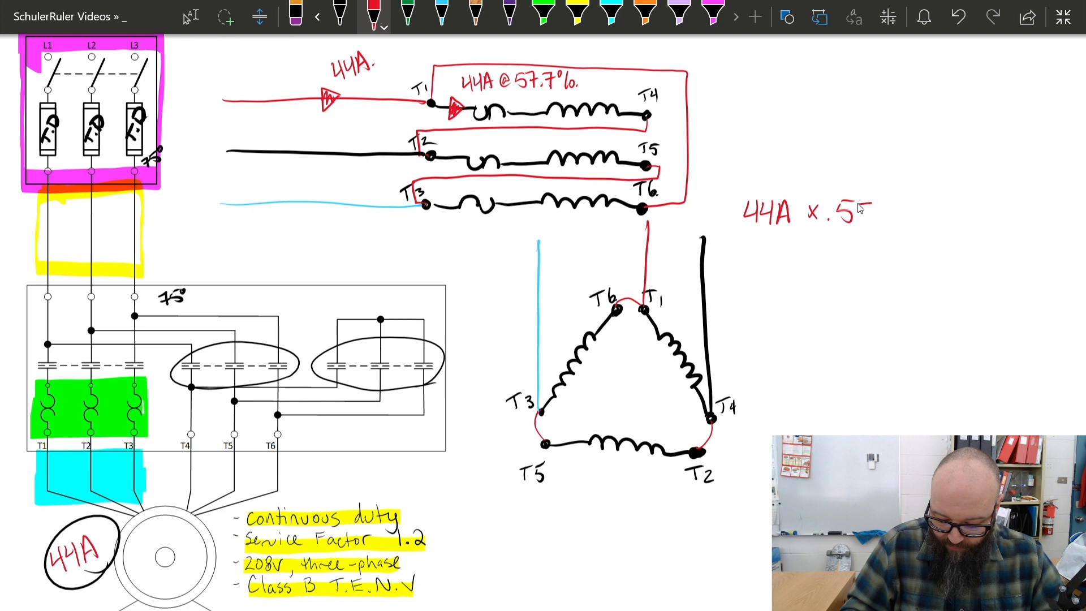
{"action": "type", "text": "77"}
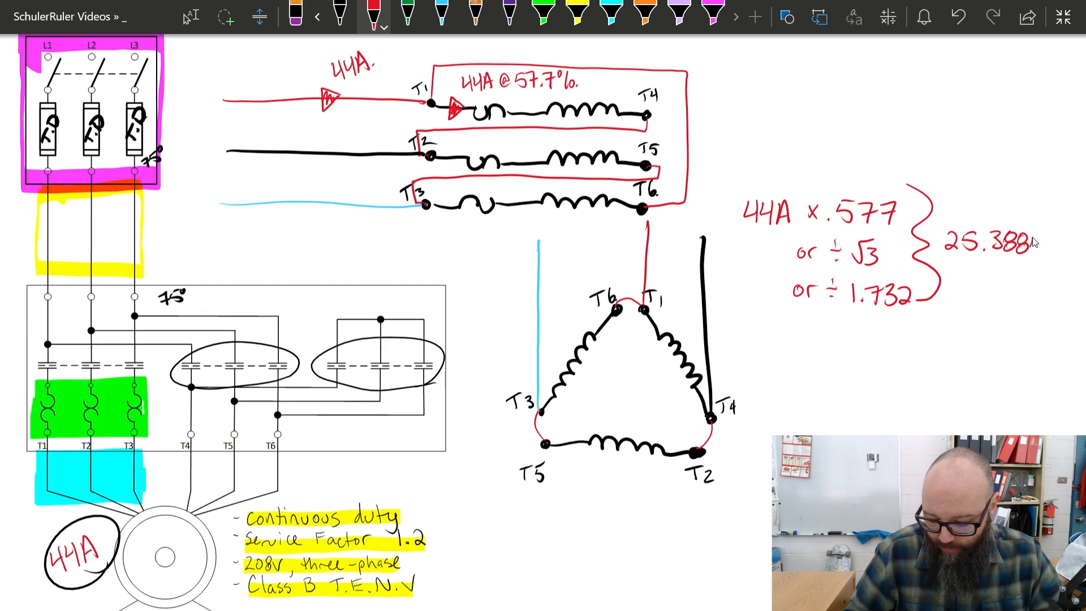
{"action": "type", "text": "A"}
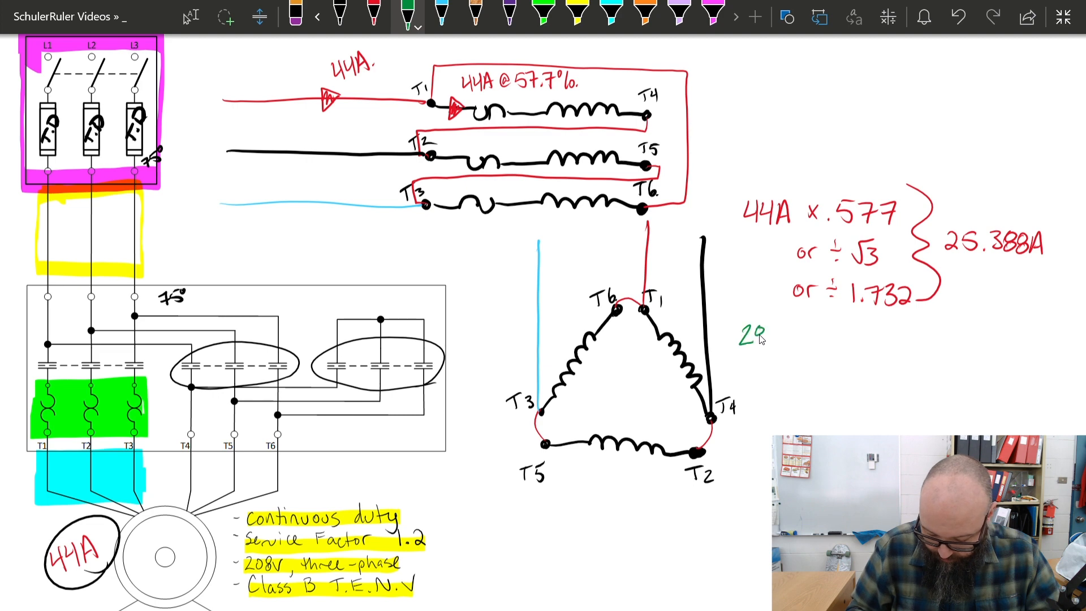
Write the green 28-306 1) note: service factor 1.15 or greater
{"action": "type", "text": "B-306"}
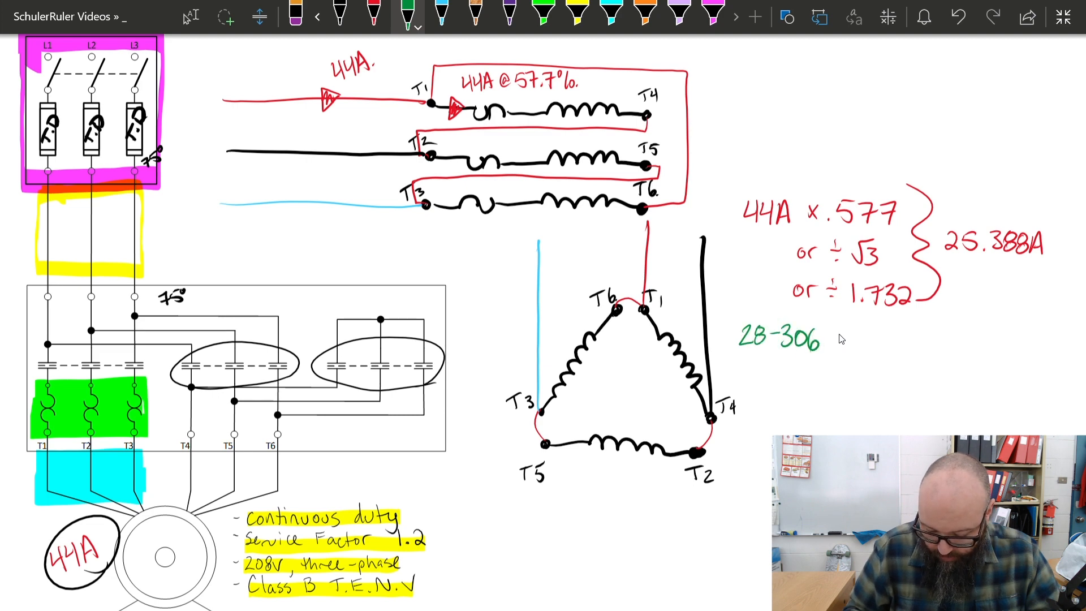
{"action": "type", "text": ")"}
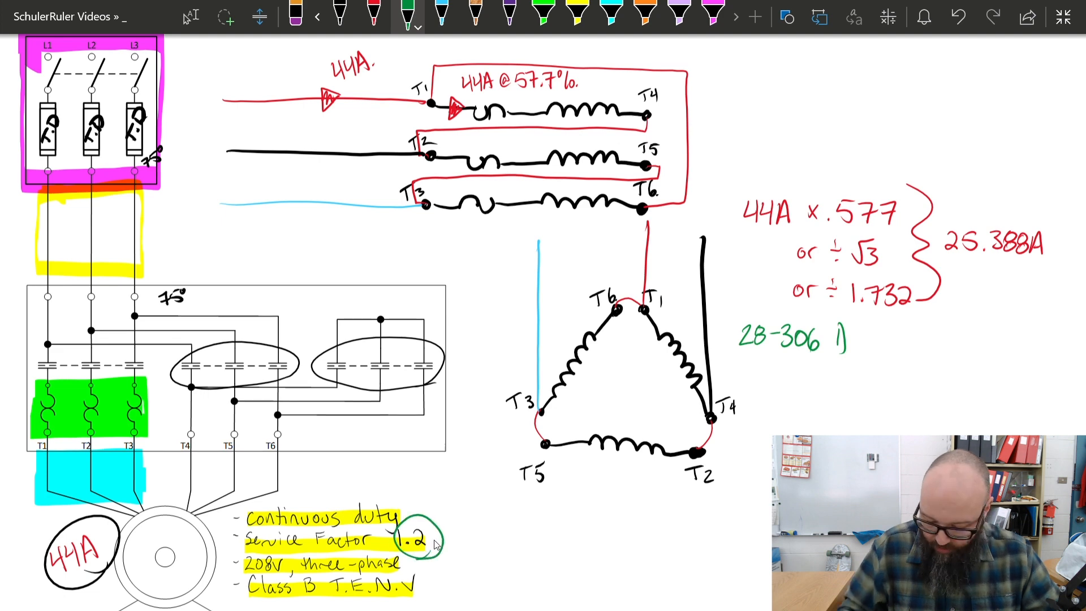
{"action": "mouse_move", "coordinate": [909, 284]}
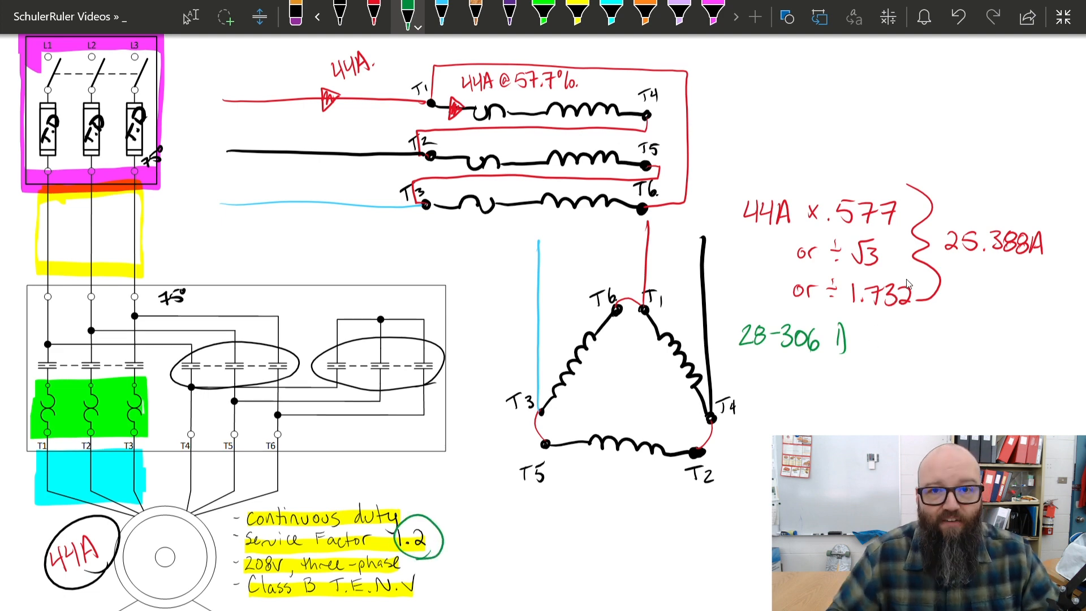
{"action": "type", "text": "1.15"}
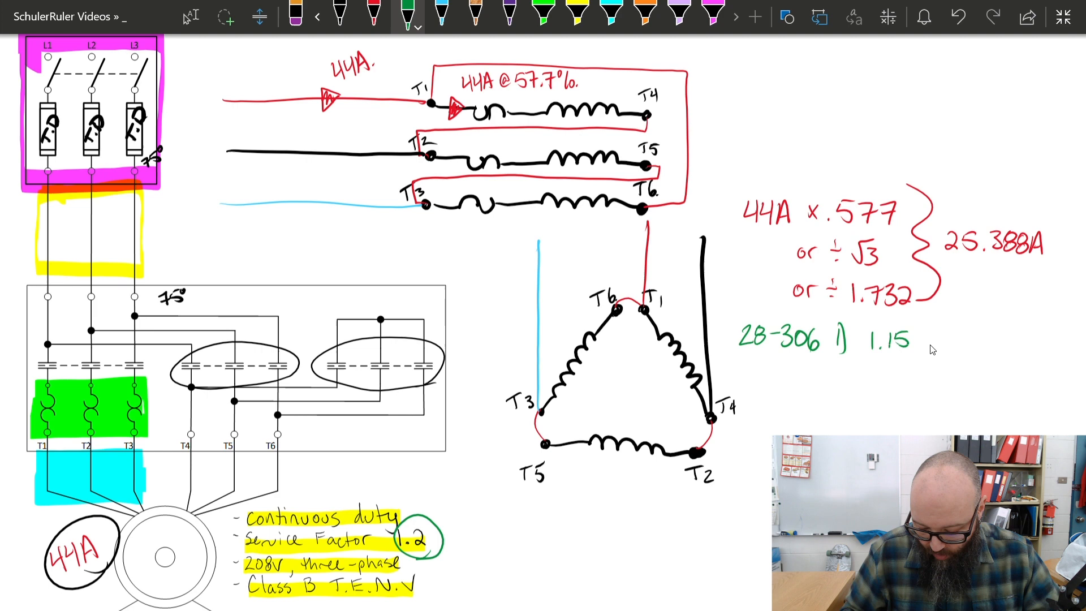
{"action": "type", "text": "or greater."}
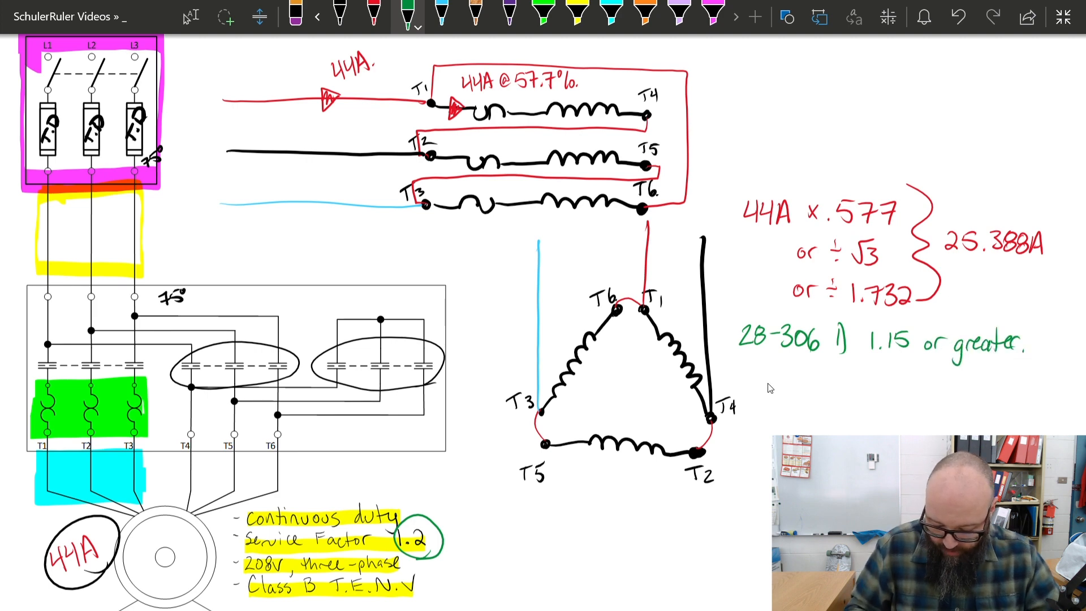
Add 25.388A × 1.25 = 31.75A and the 'max' callout on the overloads
{"action": "type", "text": "25"}
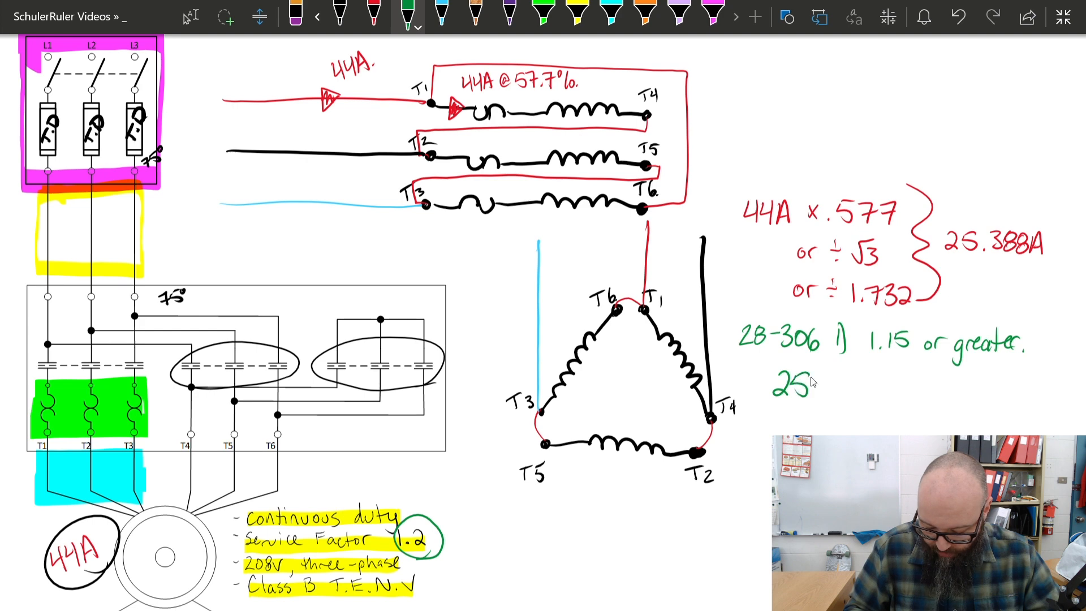
{"action": "type", "text": ".388A x 1"}
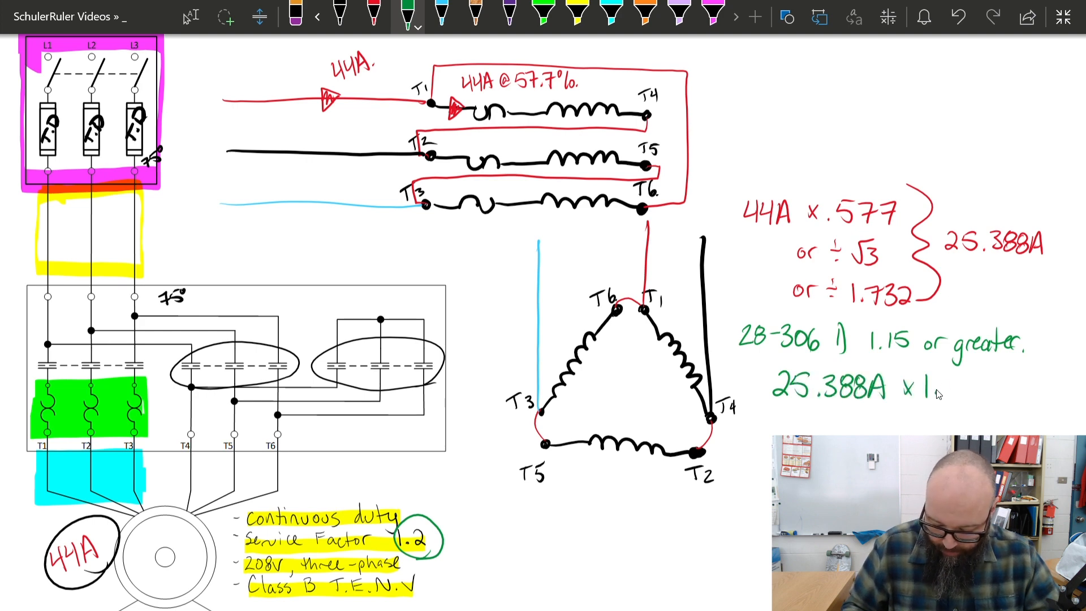
{"action": "type", "text": "25"}
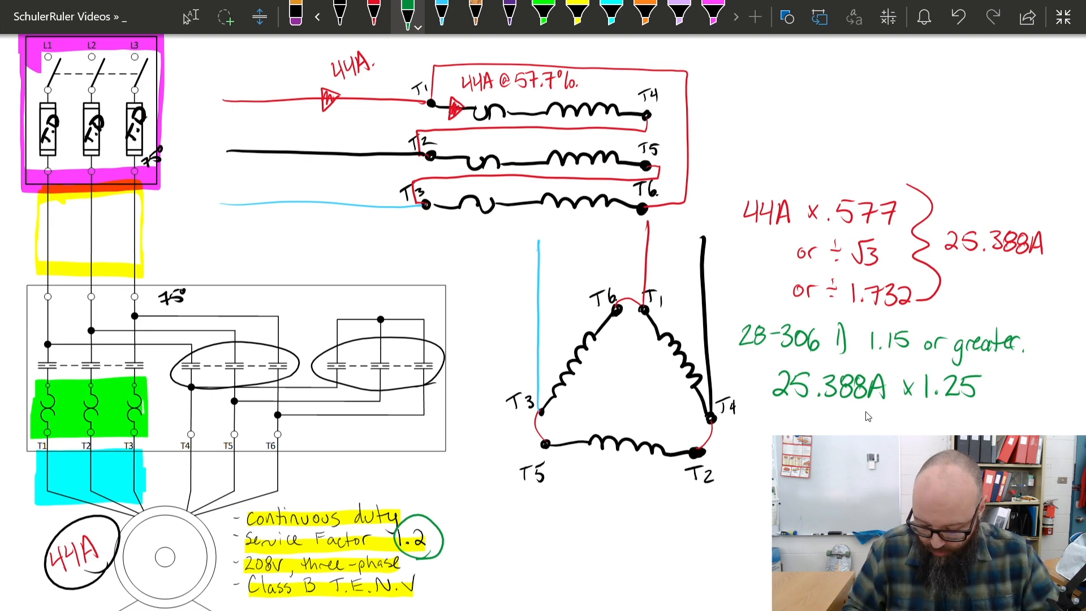
{"action": "type", "text": "31.75A"}
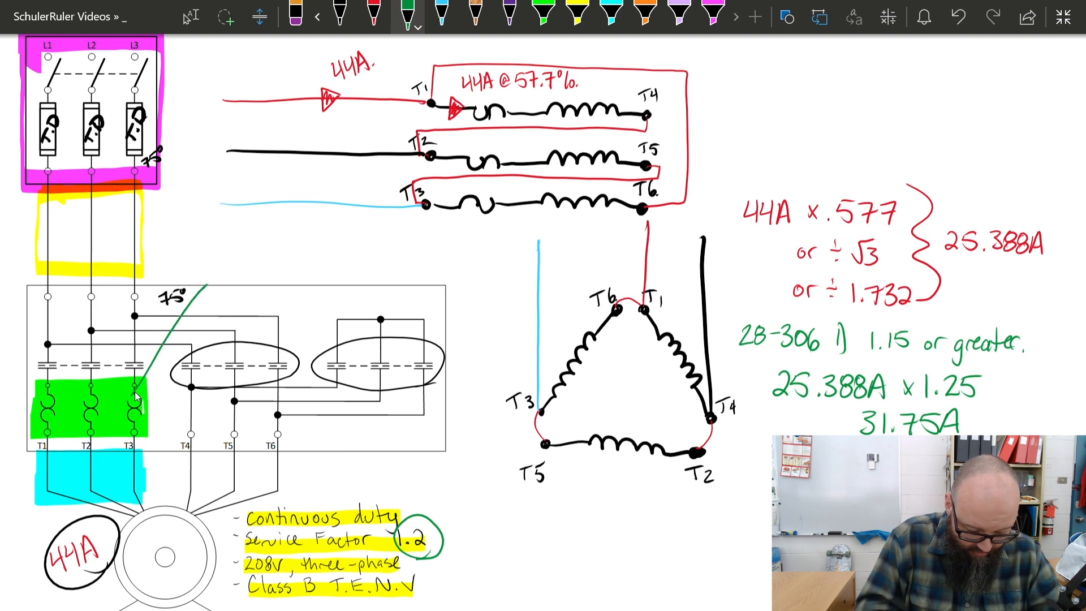
{"action": "type", "text": "max"}
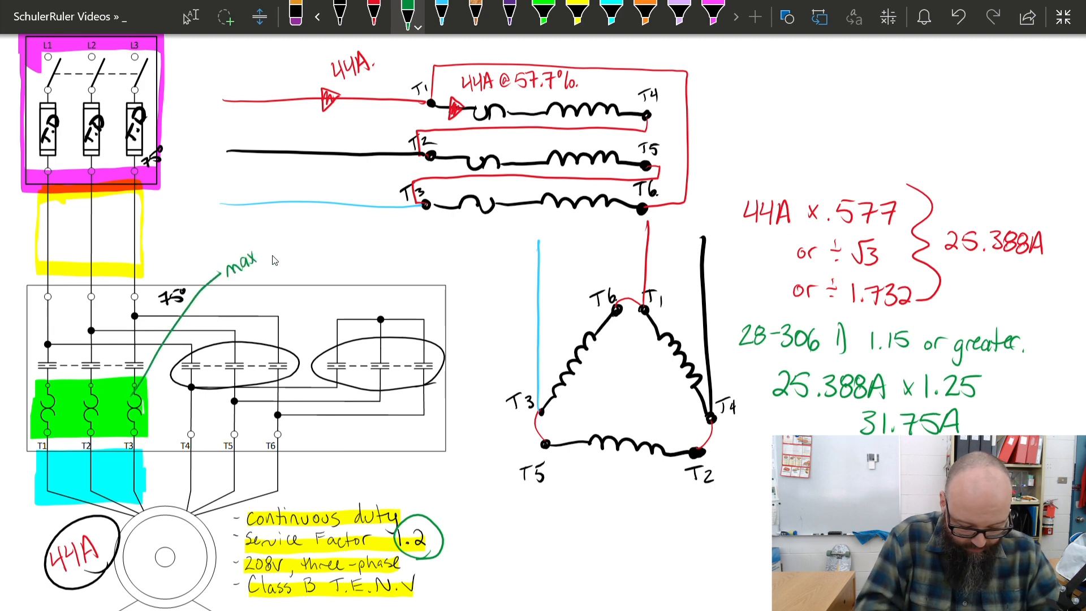